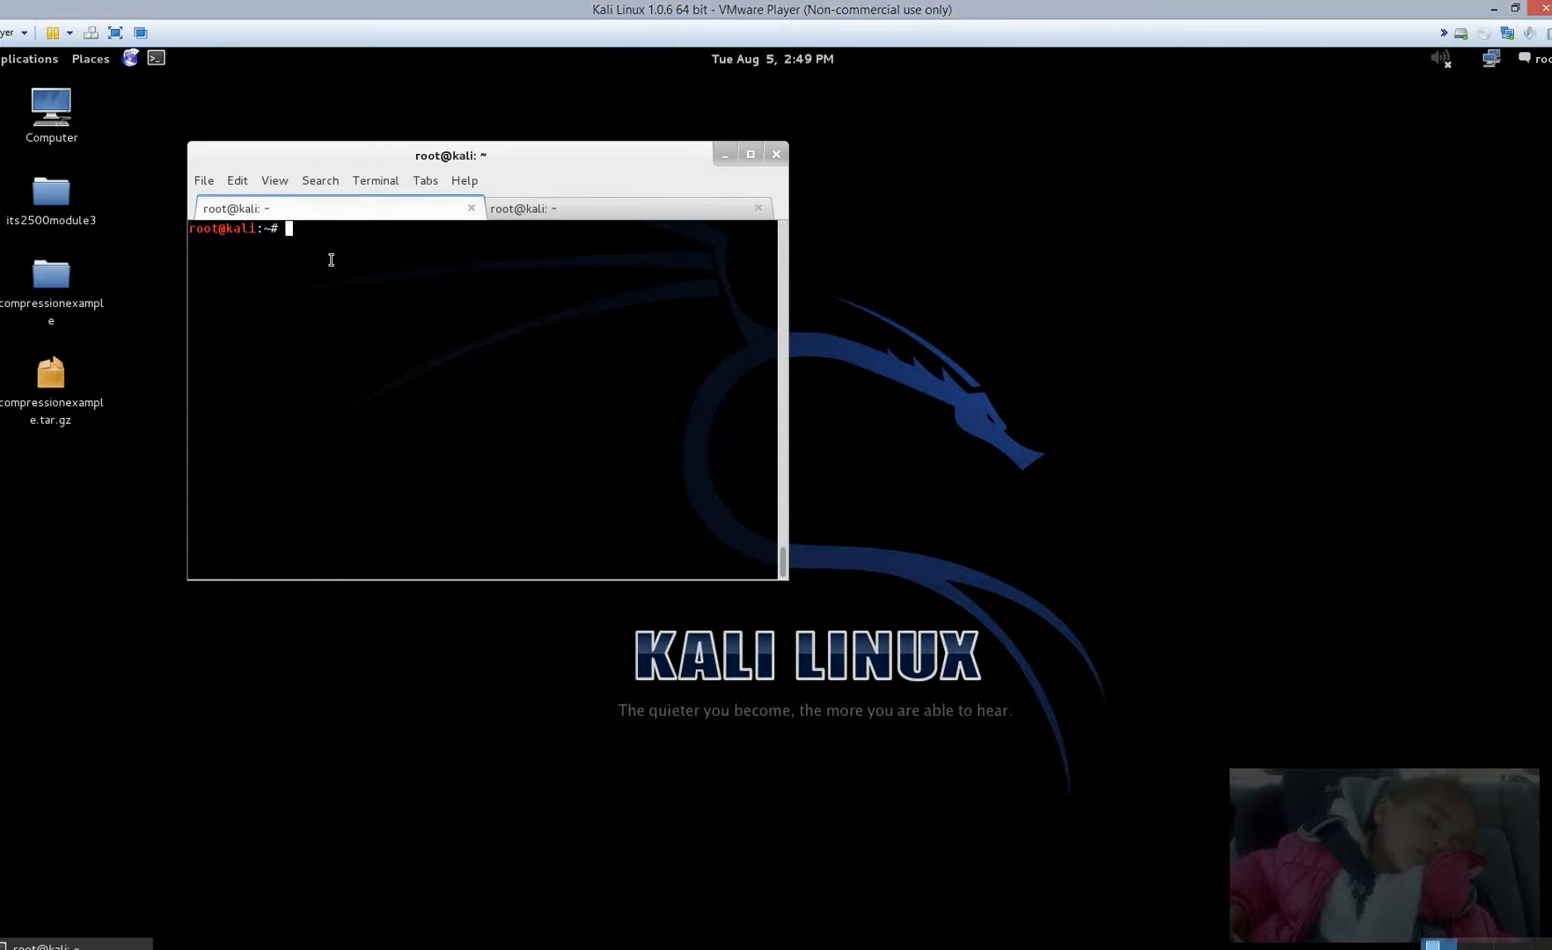
Step: Read through the netcat manual page, then clear the screen
type("man")
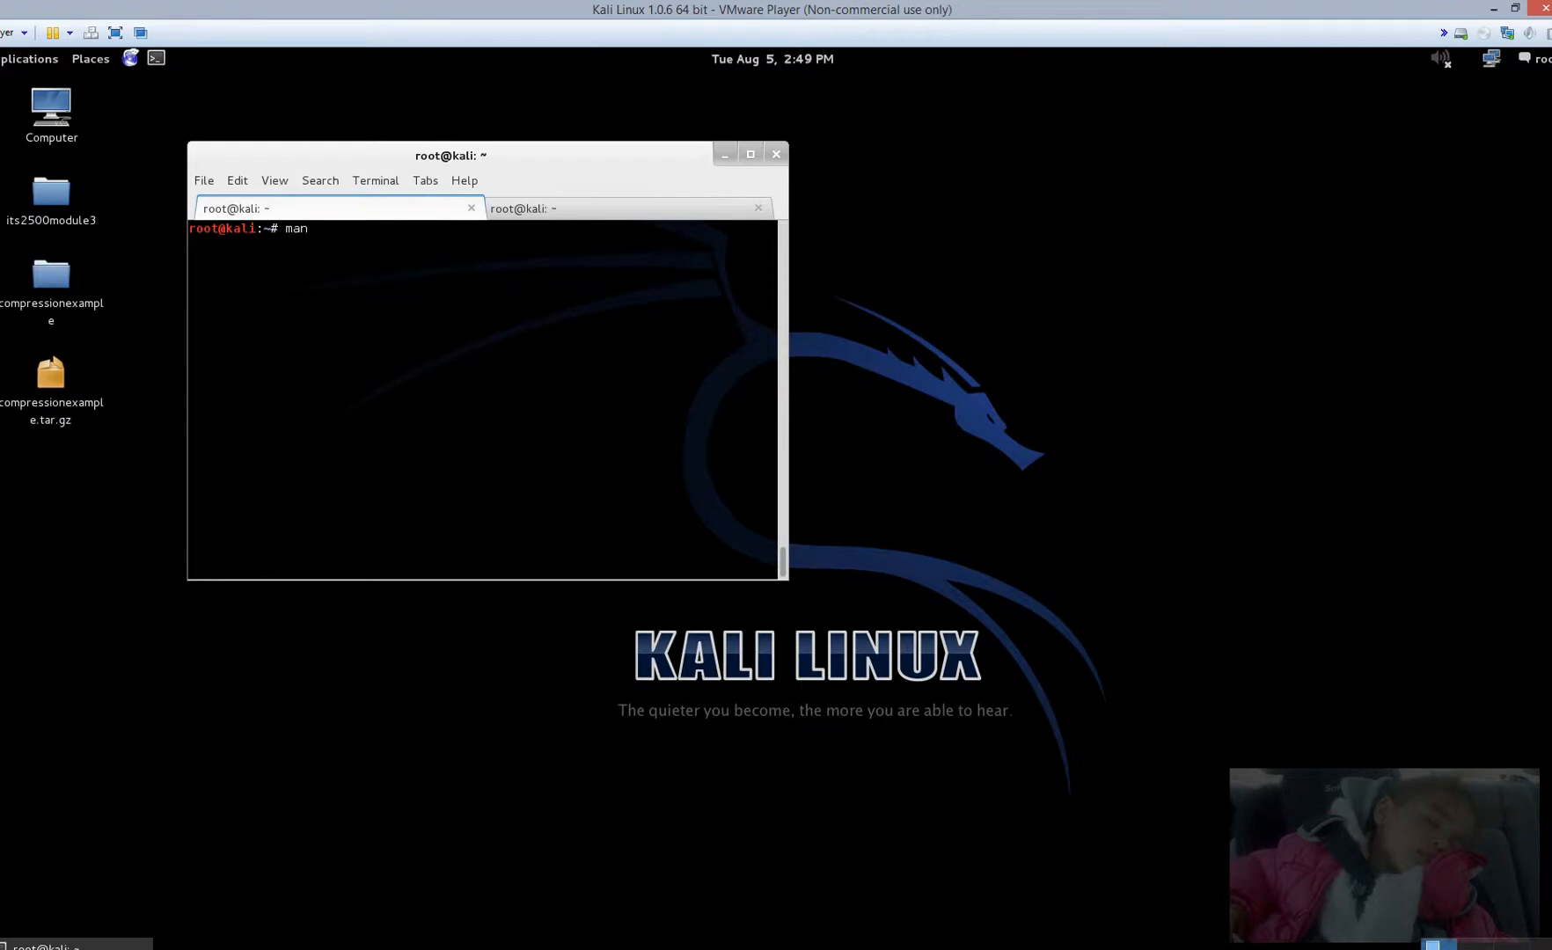
type("nc")
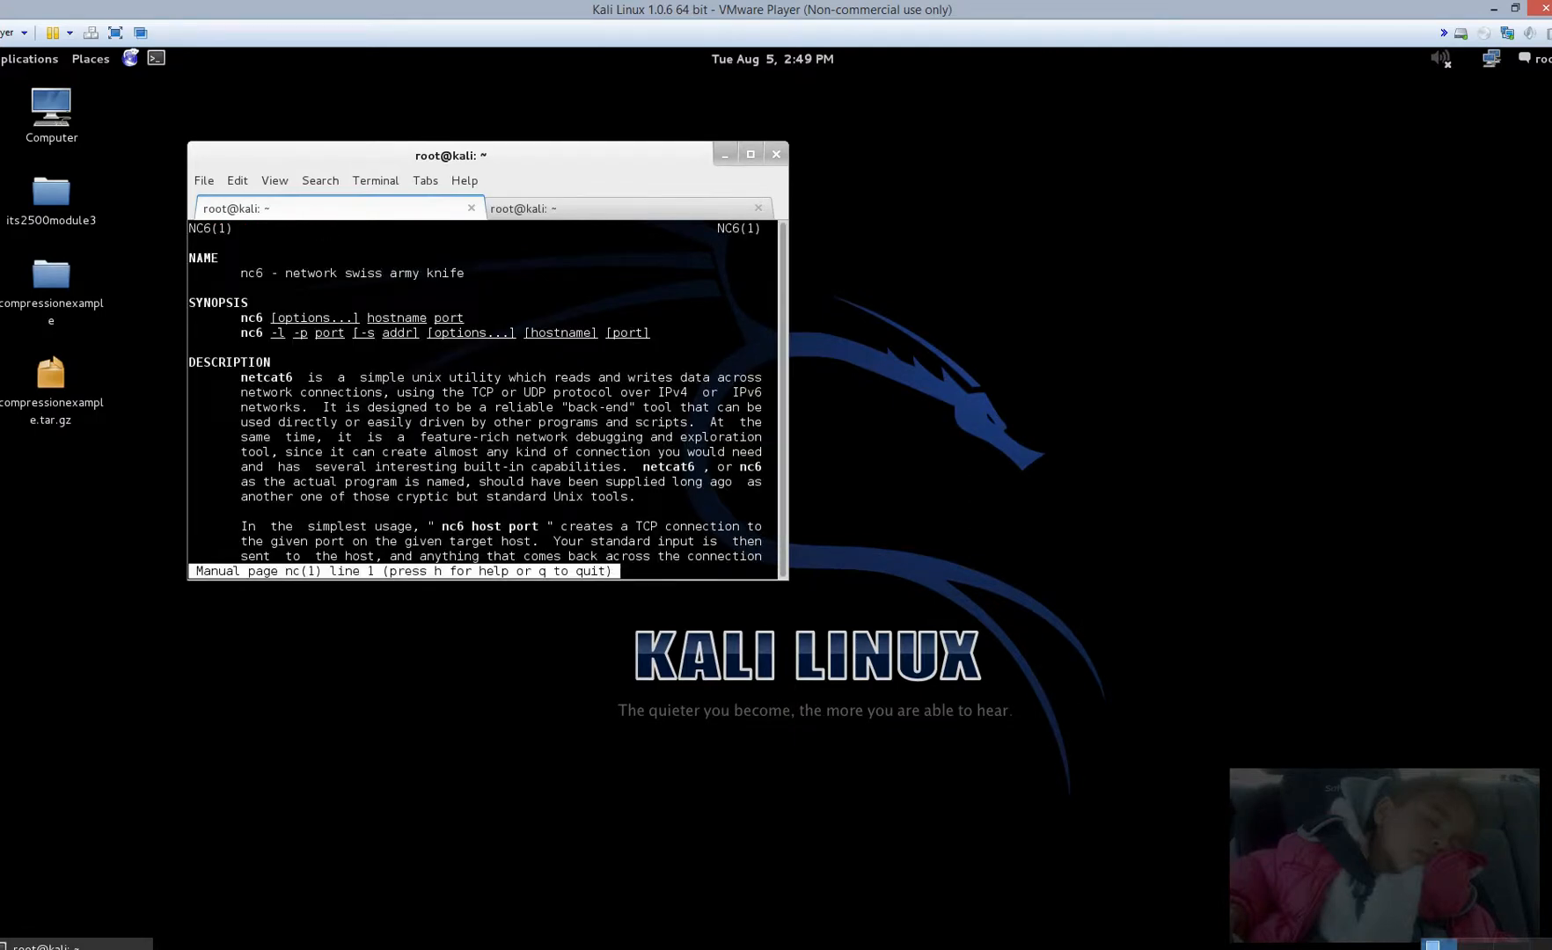
scroll("down", 3)
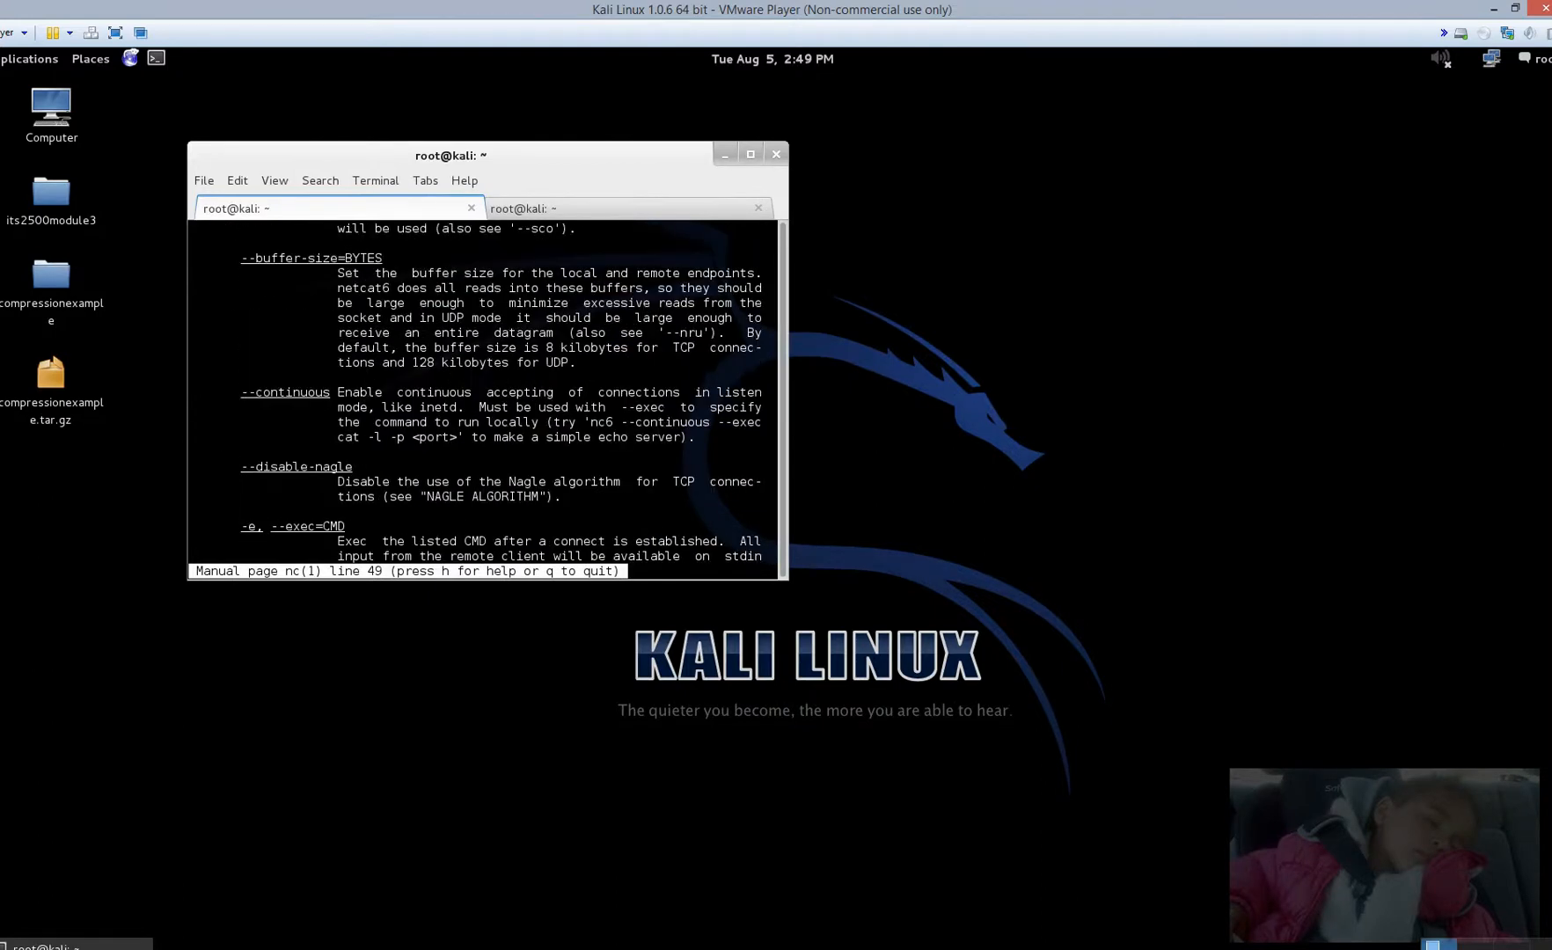
scroll("down", 3)
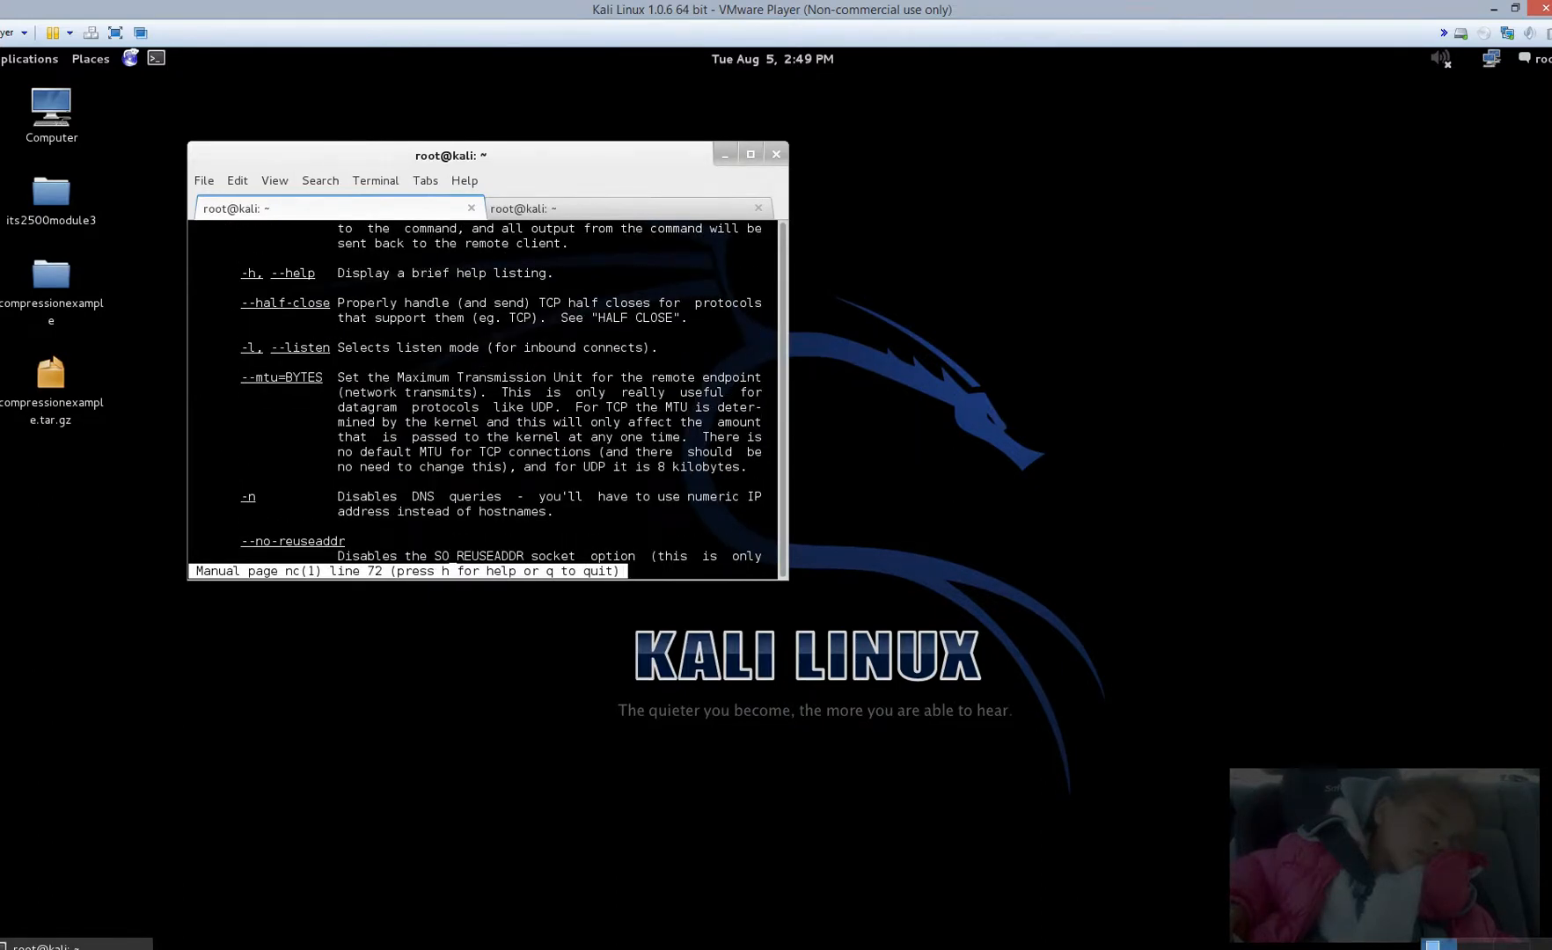
key("q")
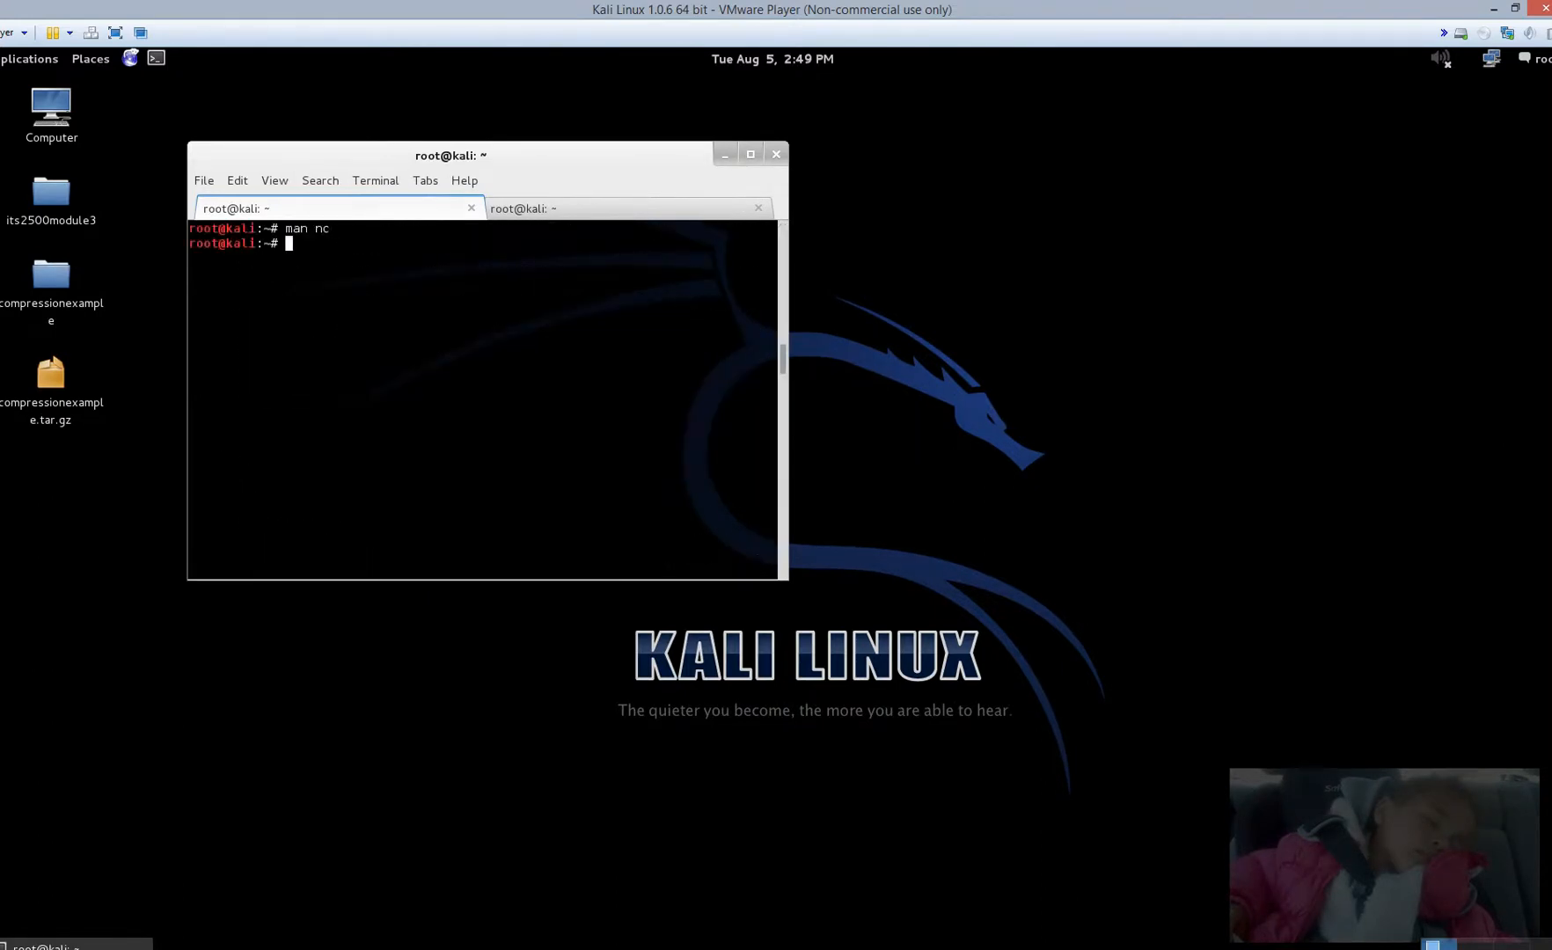
type("cl")
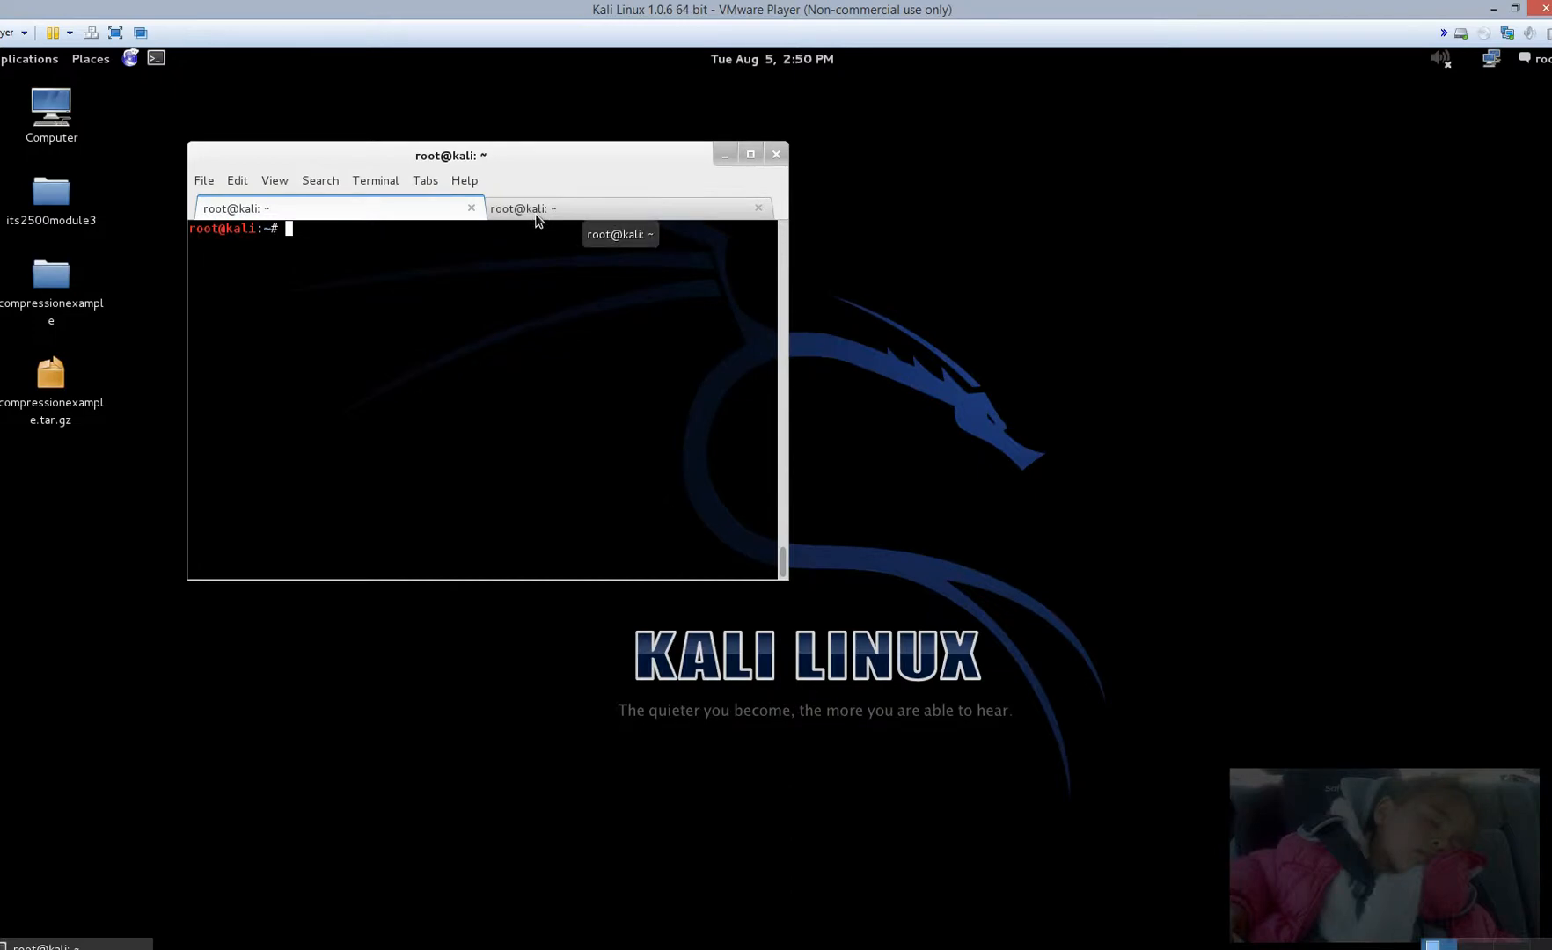
Step: Run nslookup on cnn.com and select the first returned IP address
type("n")
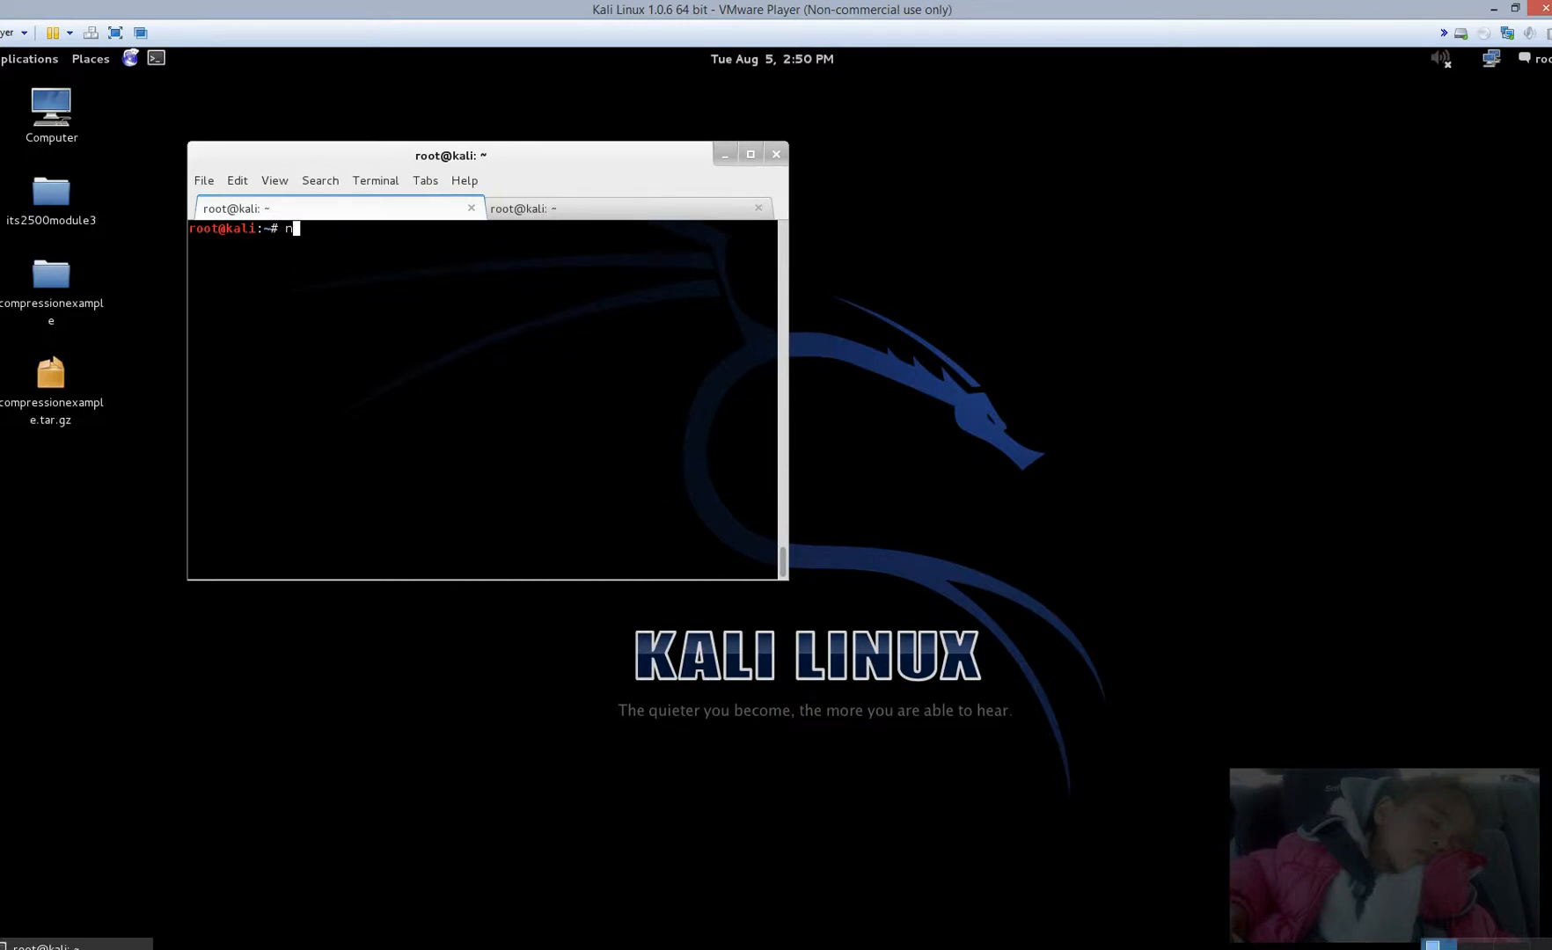
type("slookup")
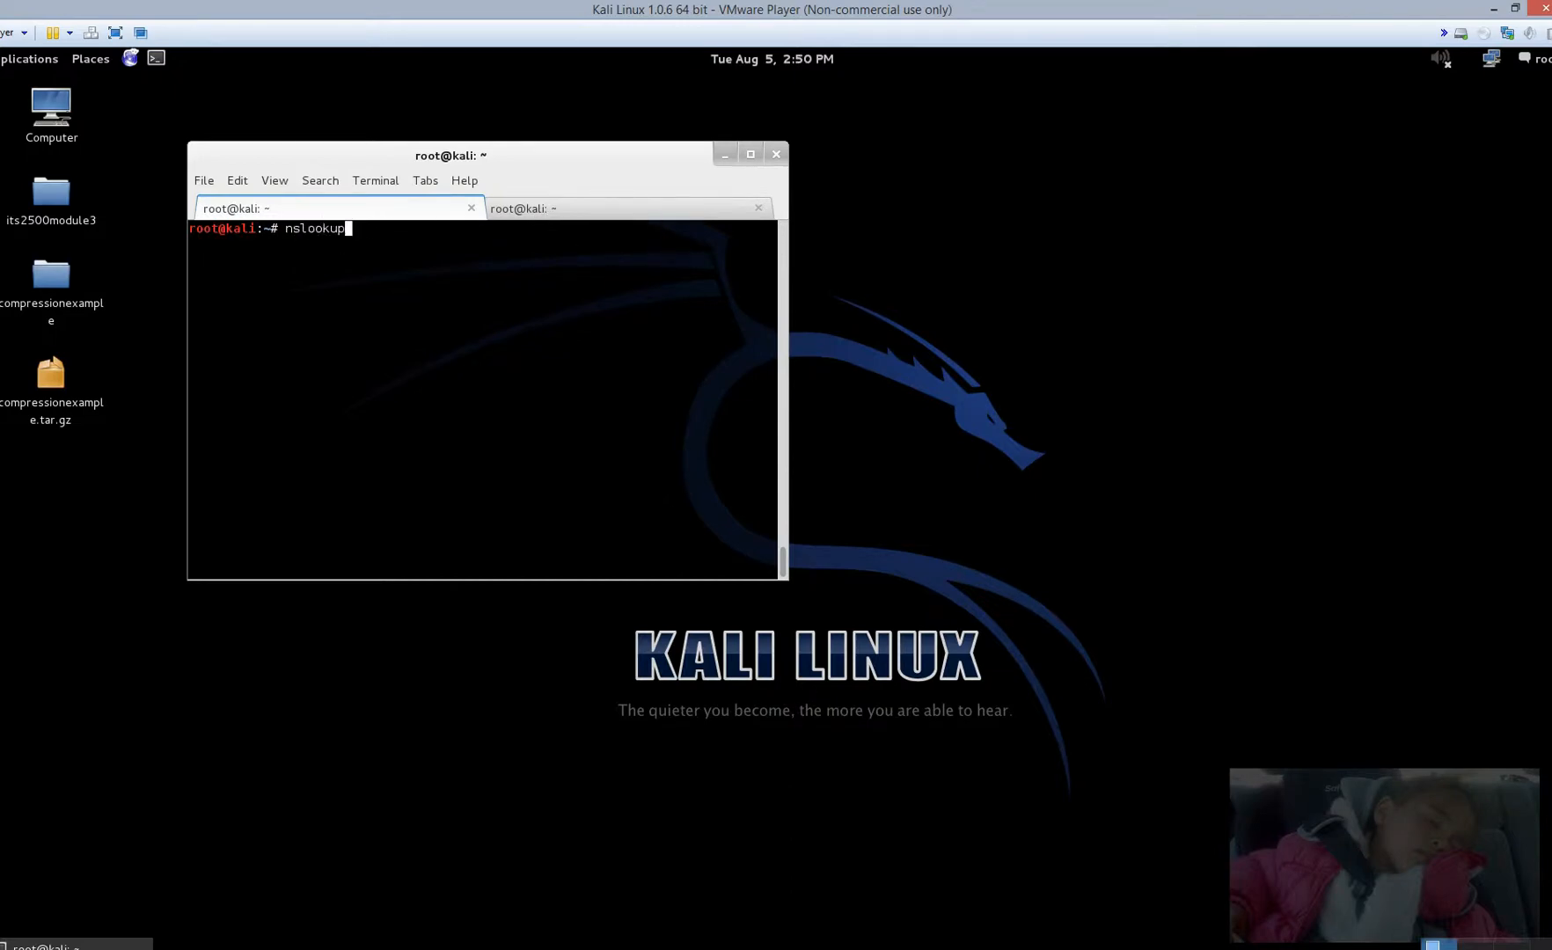
type("cn")
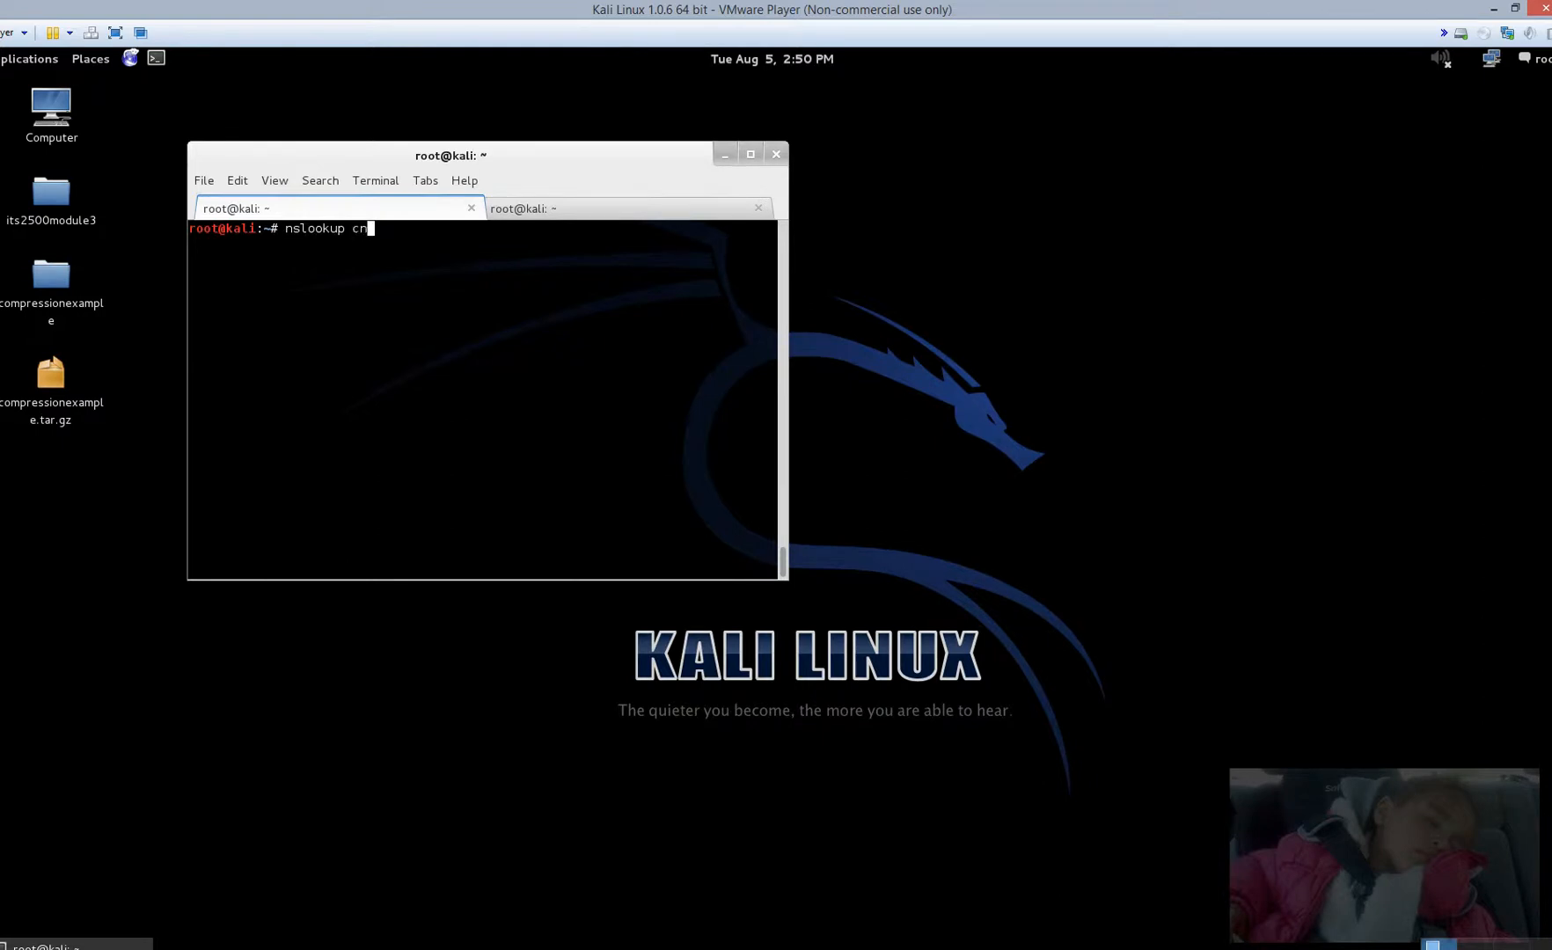
type("n.com")
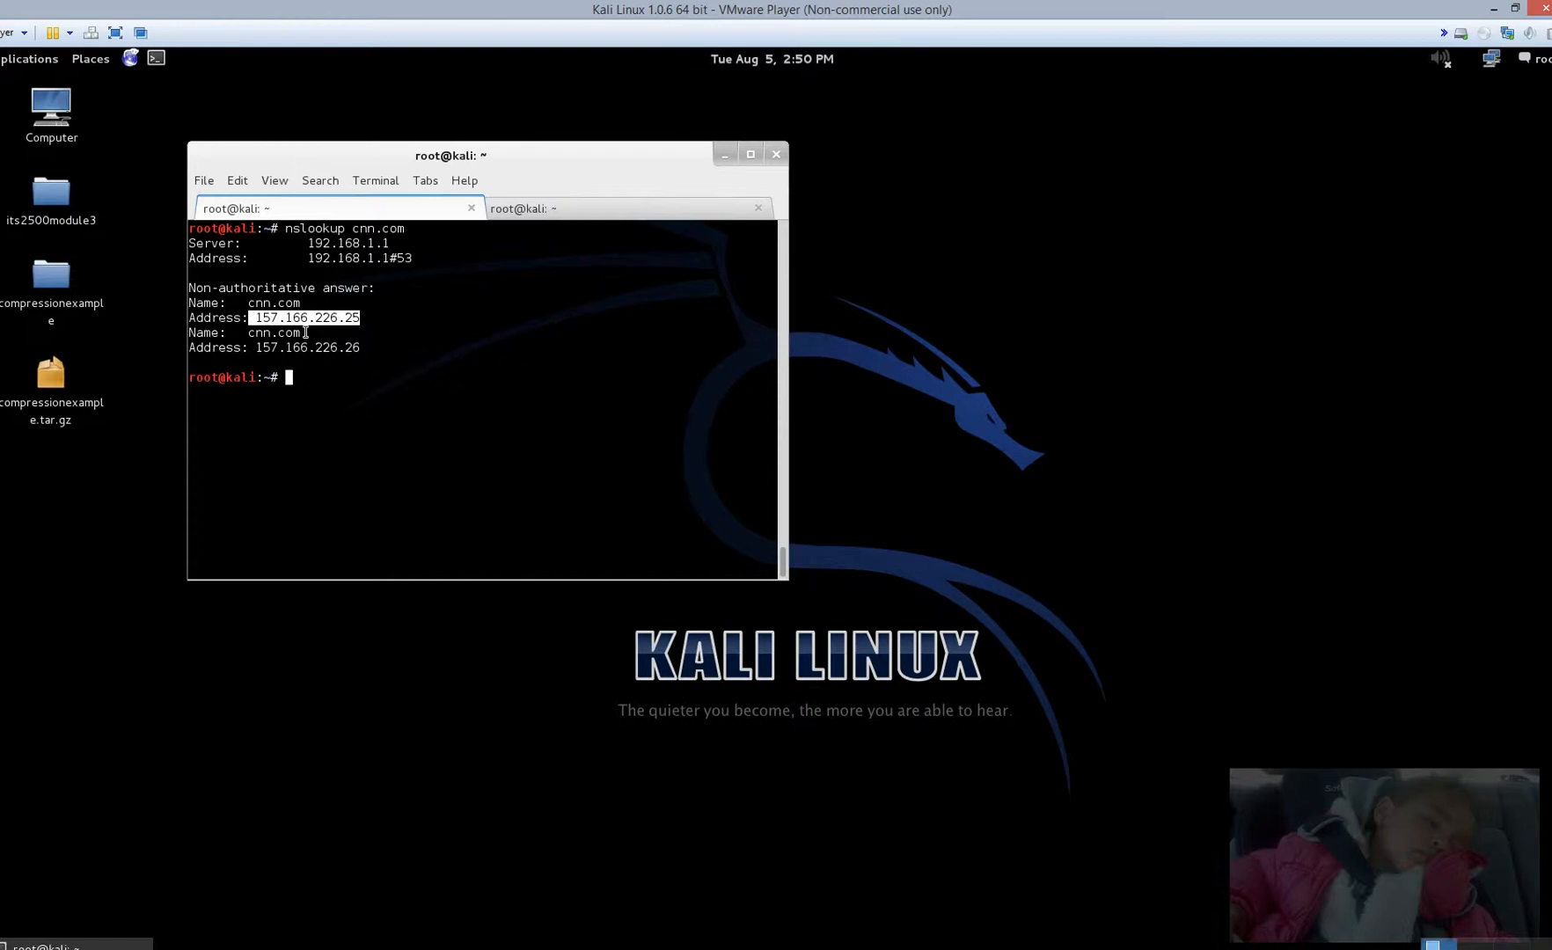
mouse_move(302, 334)
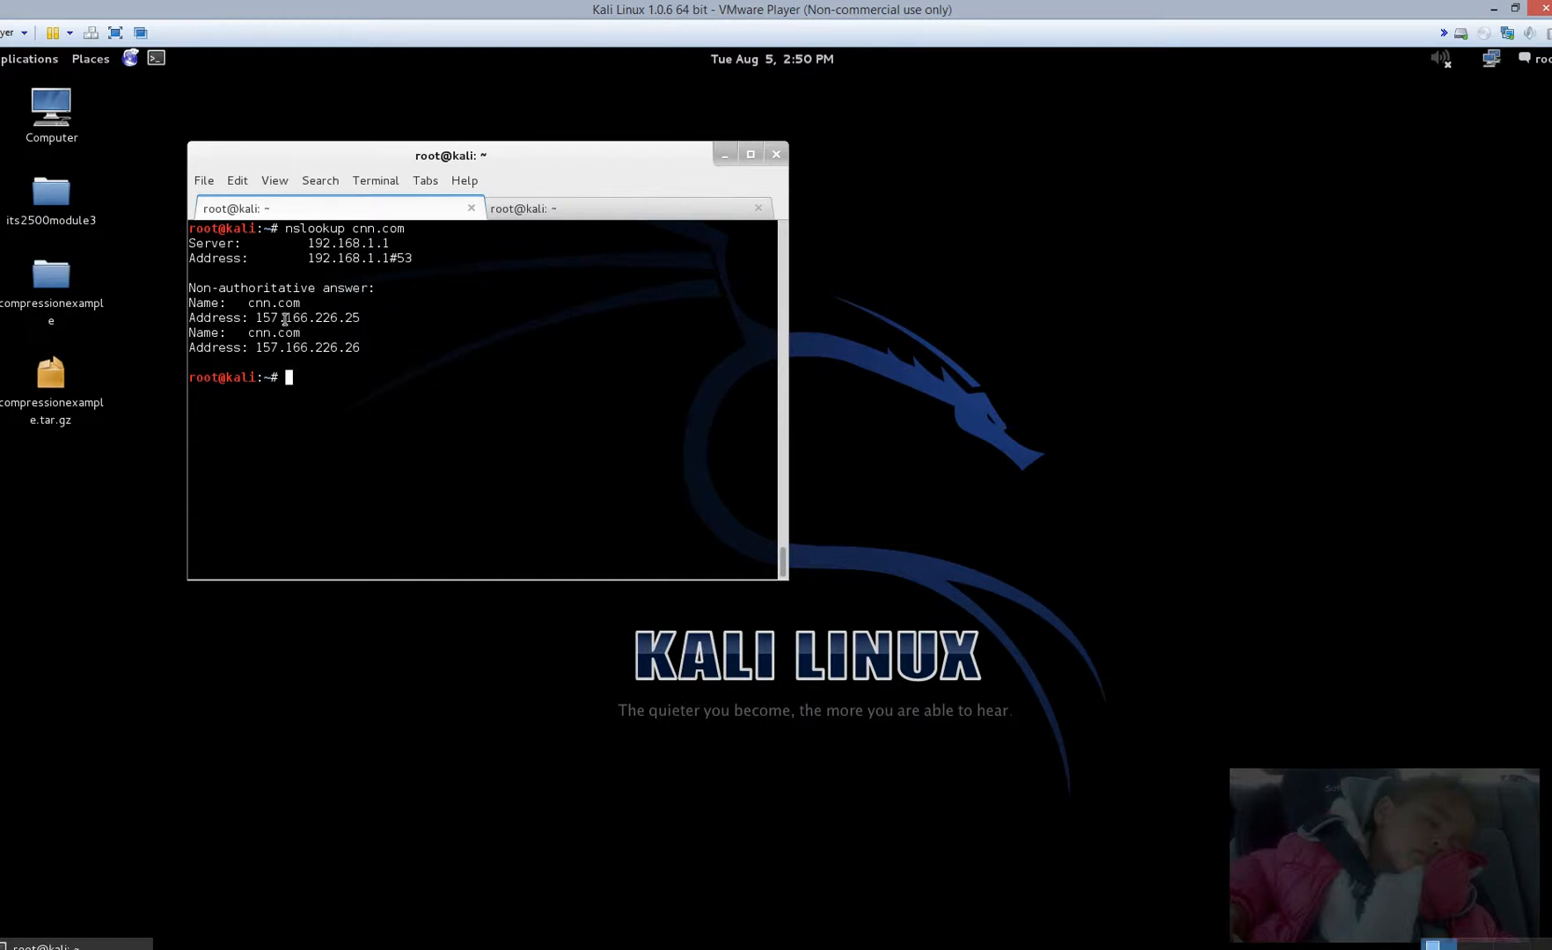
left_click_drag(255, 318, 359, 318)
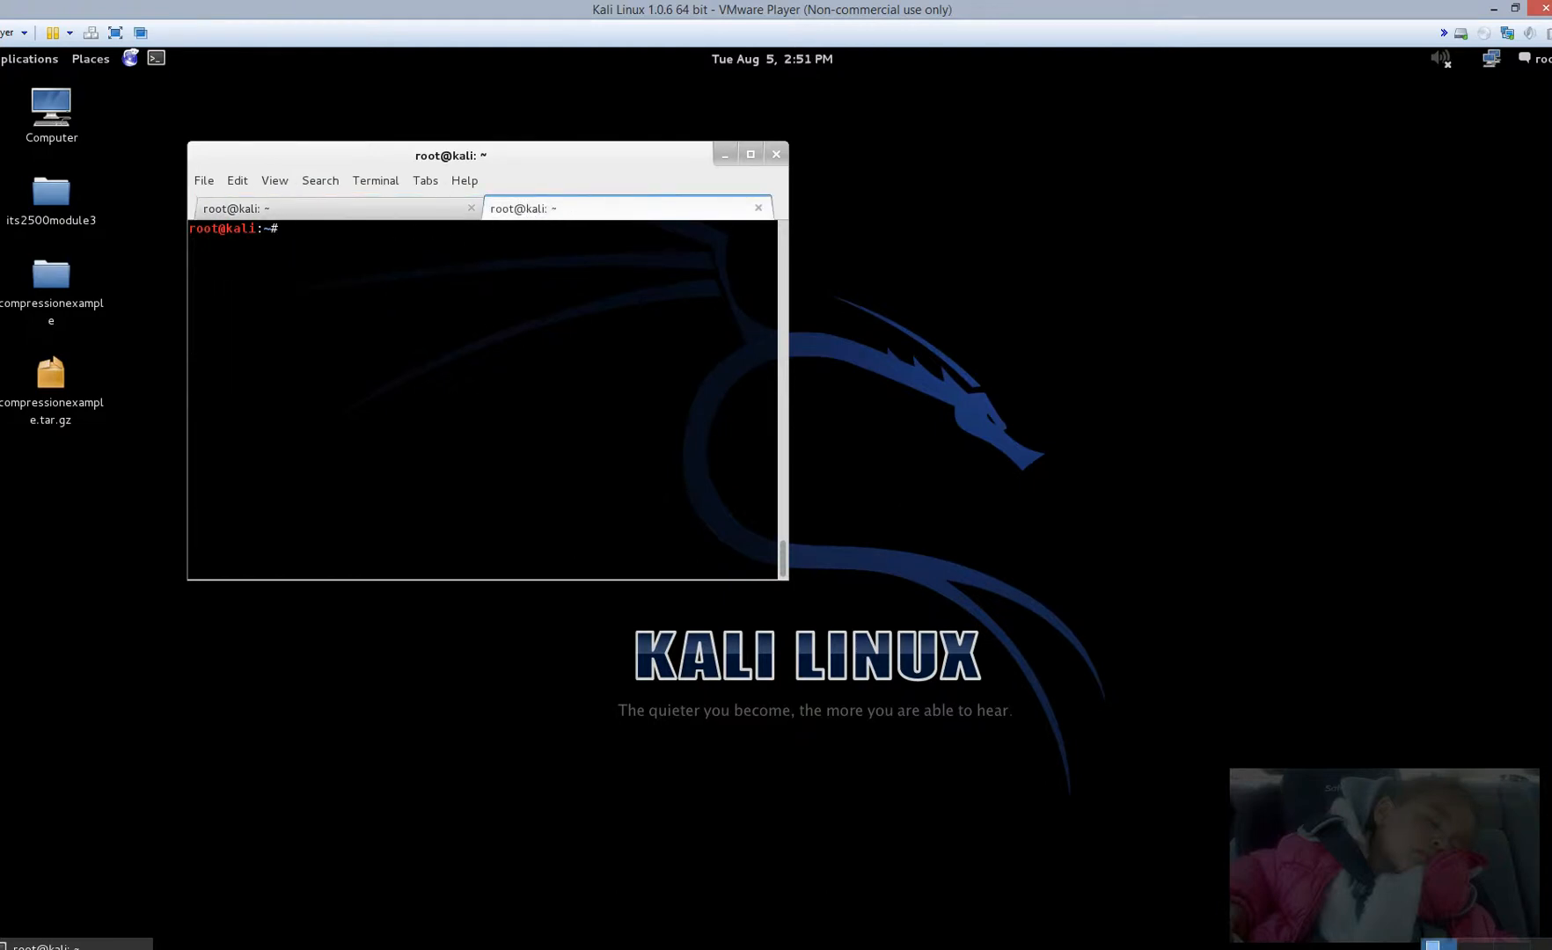
Step: Send HEAD / HTTP/1.0 via nc to 157.166.226.25:80 and select the 301 status code
type("nc -v")
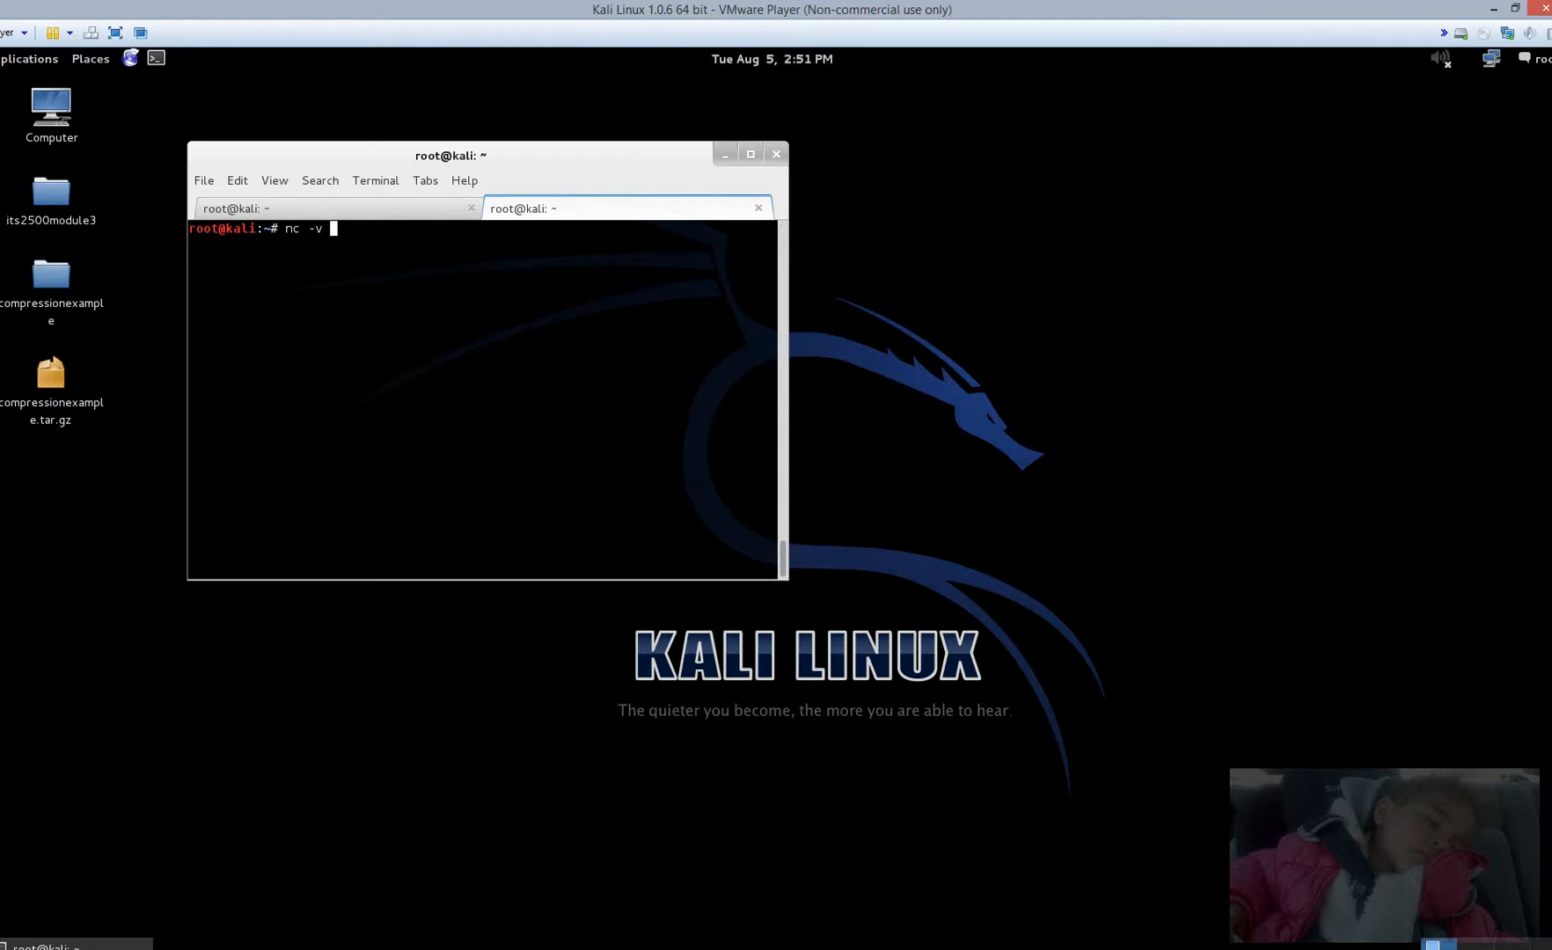
right_click(357, 245)
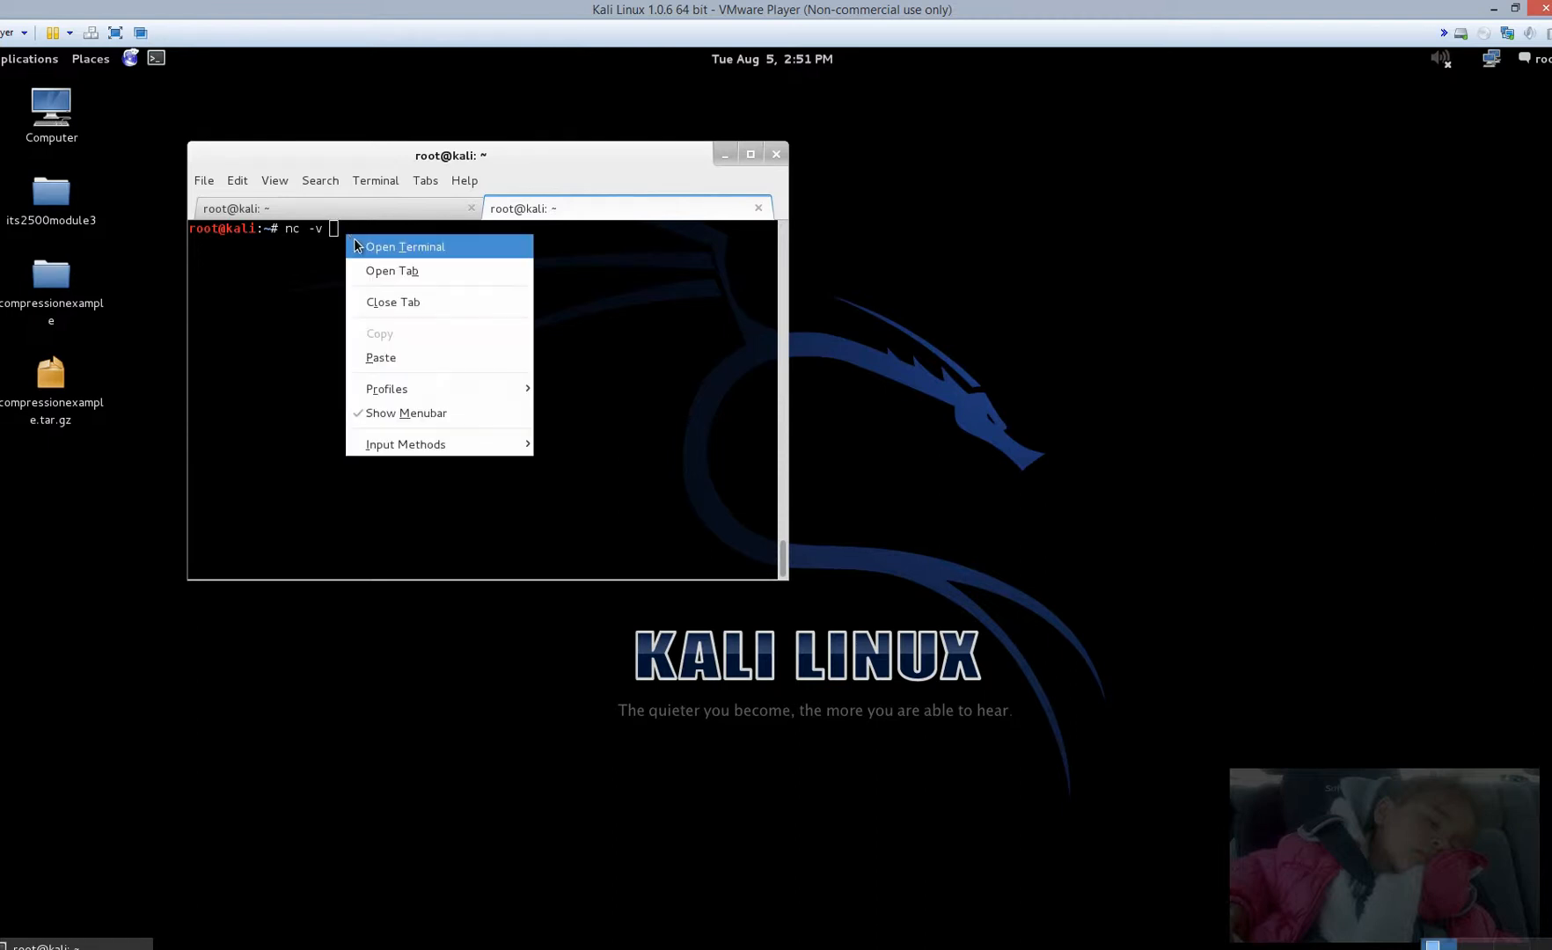
type("157.166.226.25 80")
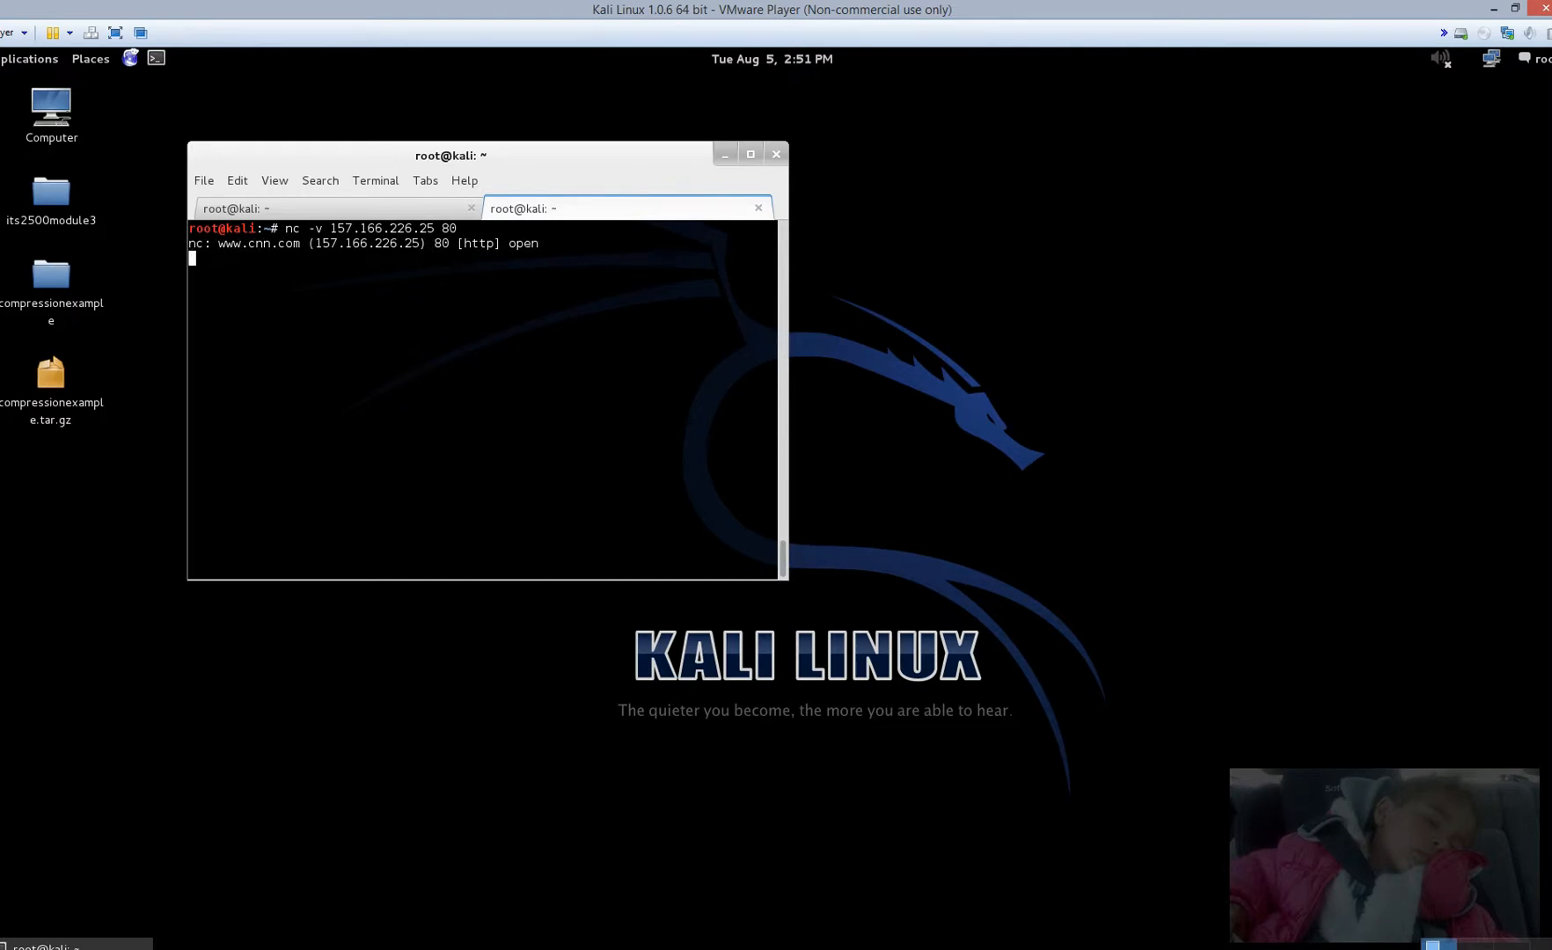
type("HEAD /")
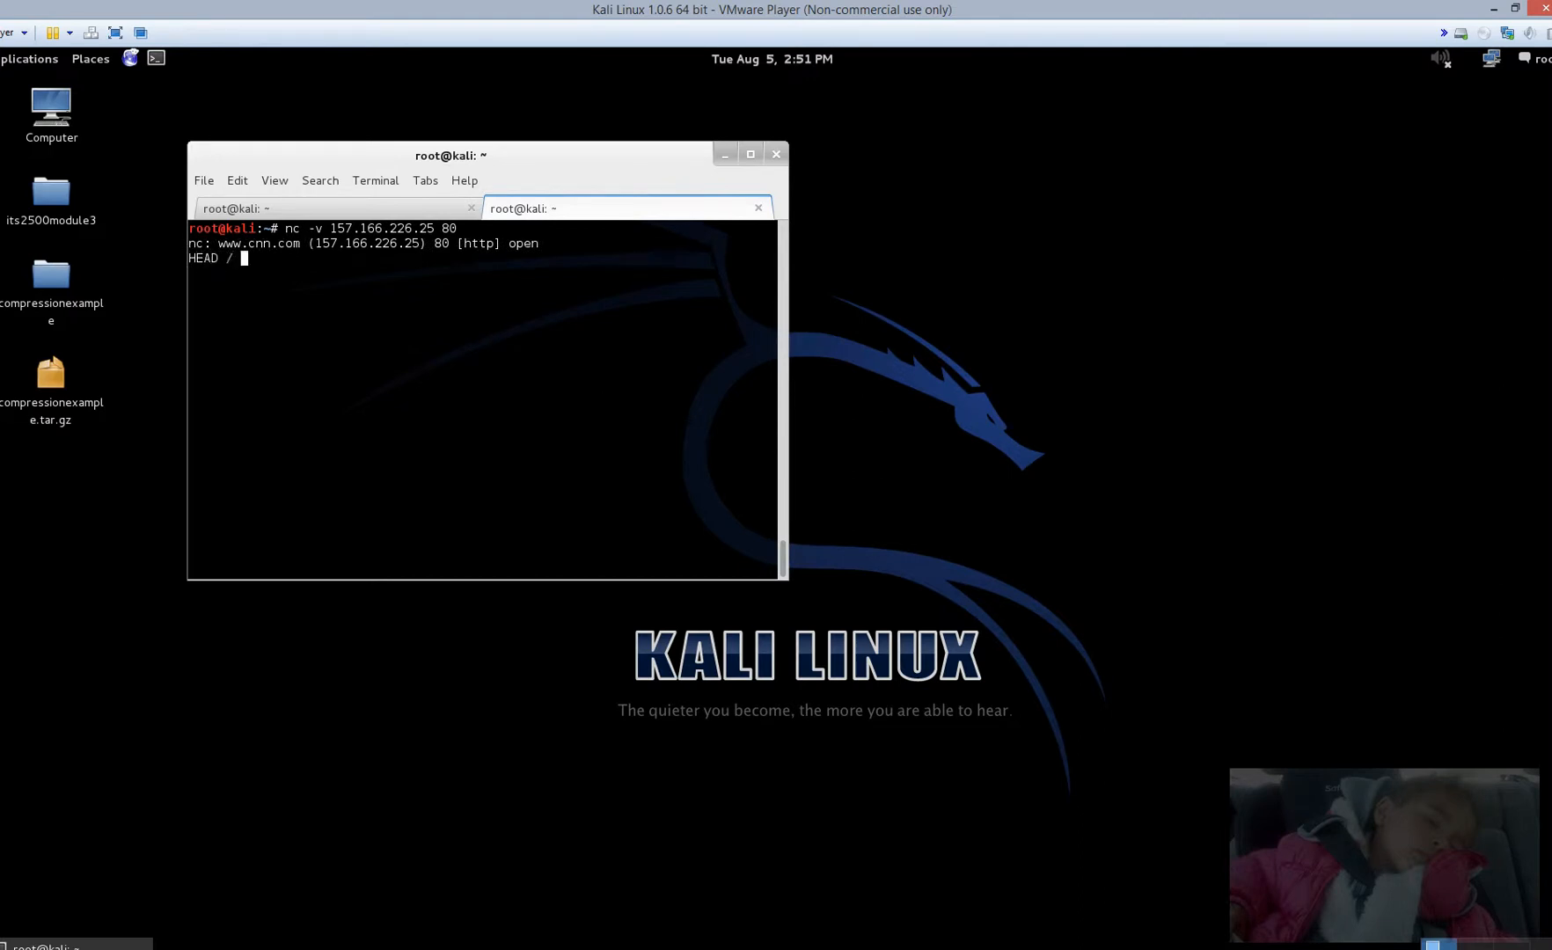
type("HTTP")
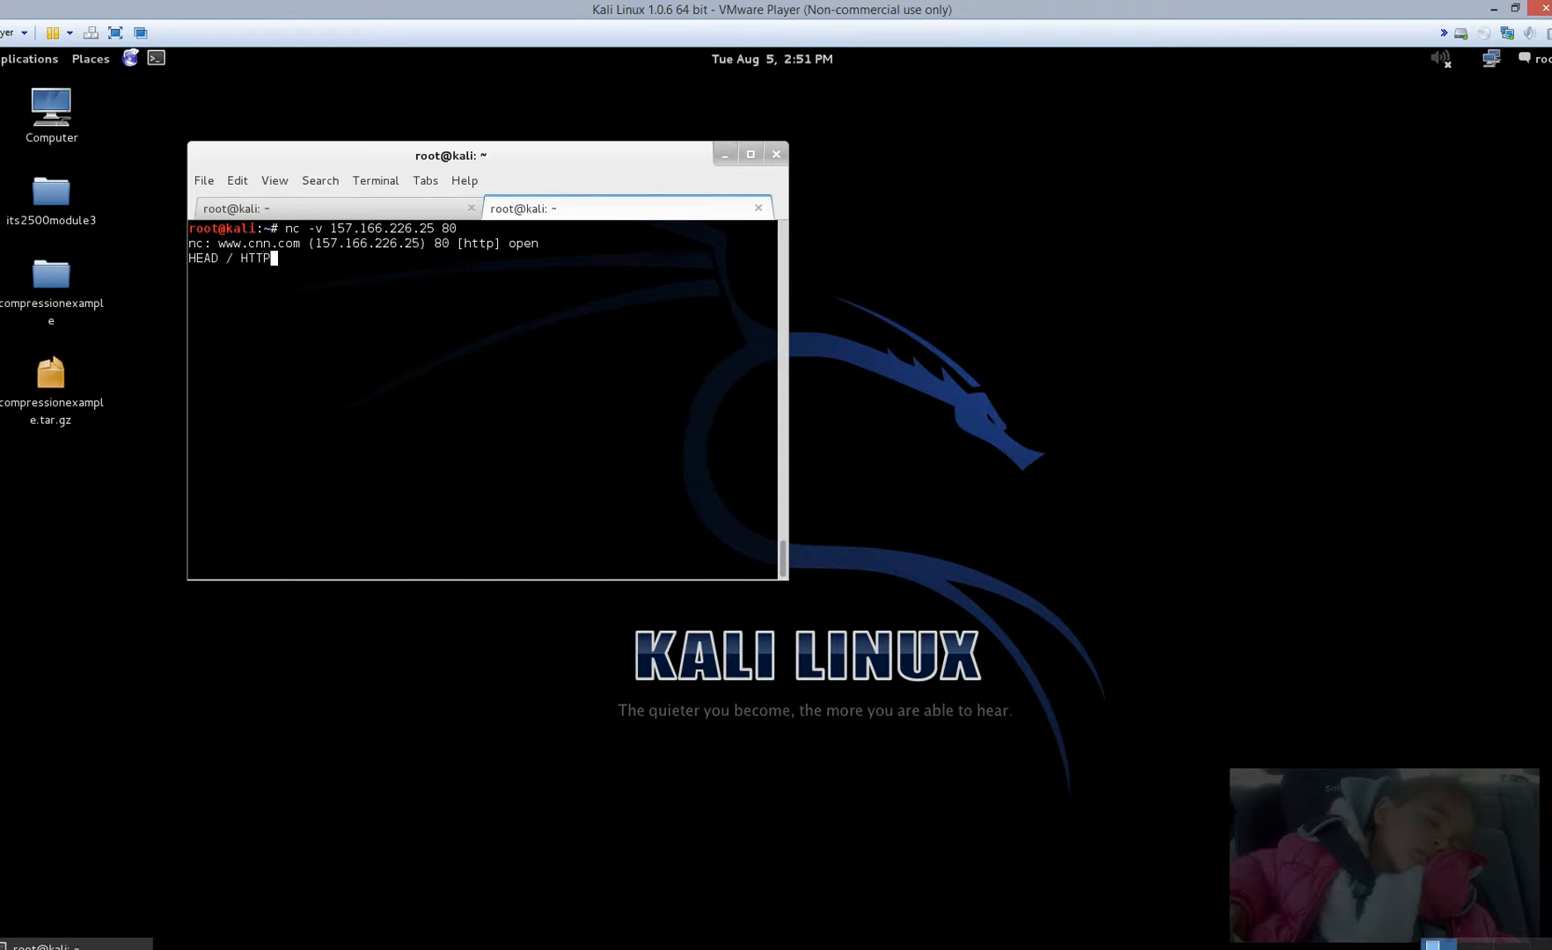
type("/1.0")
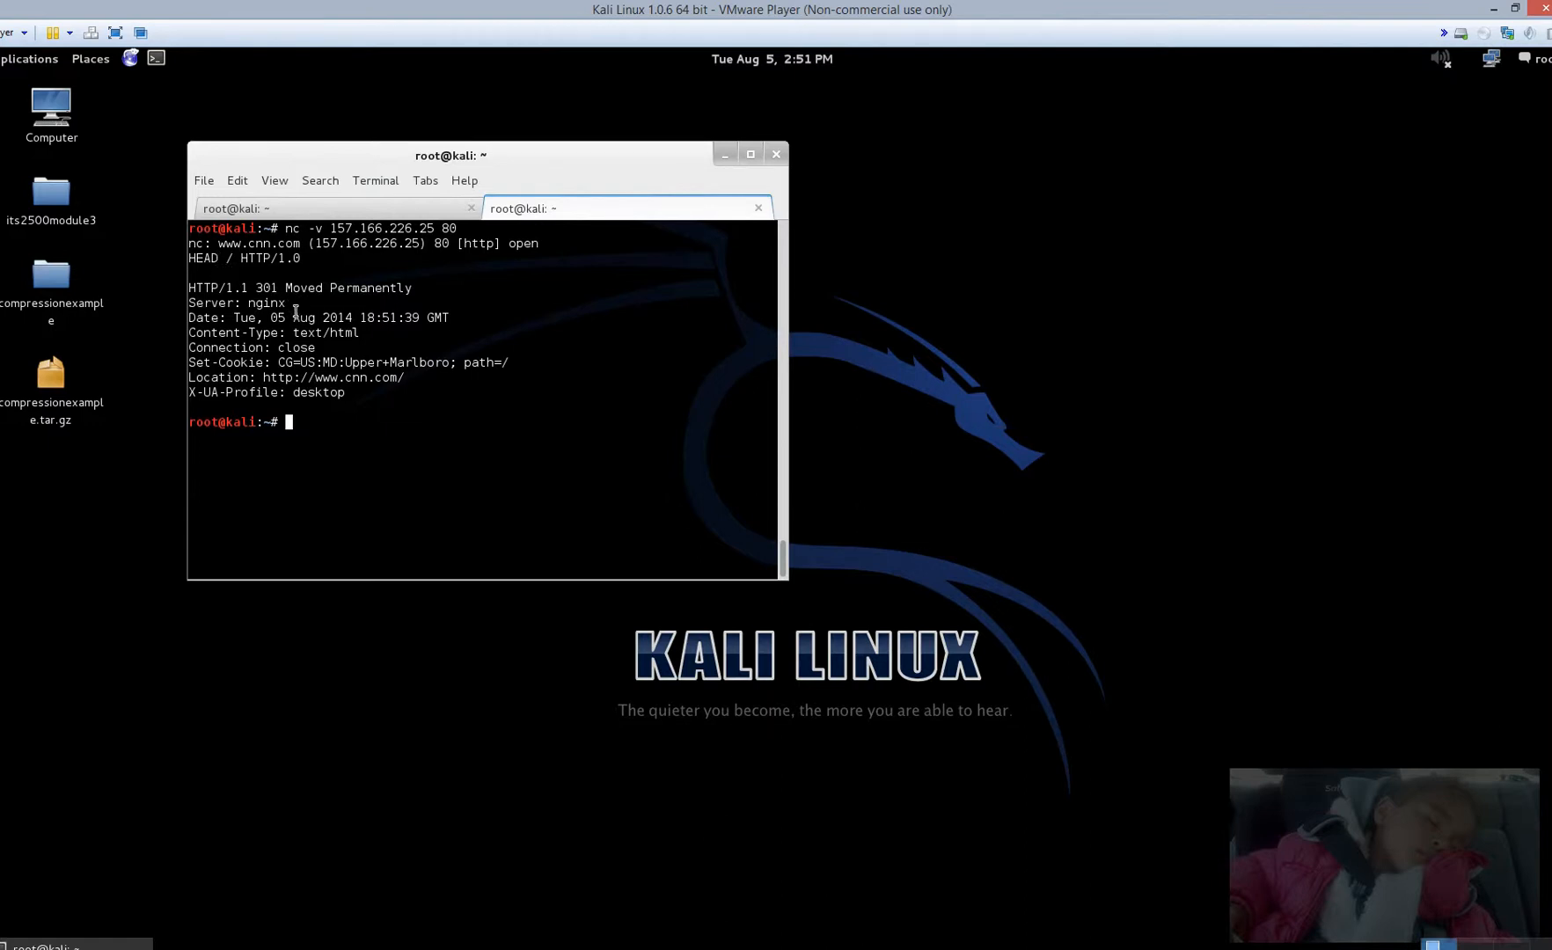
mouse_move(369, 400)
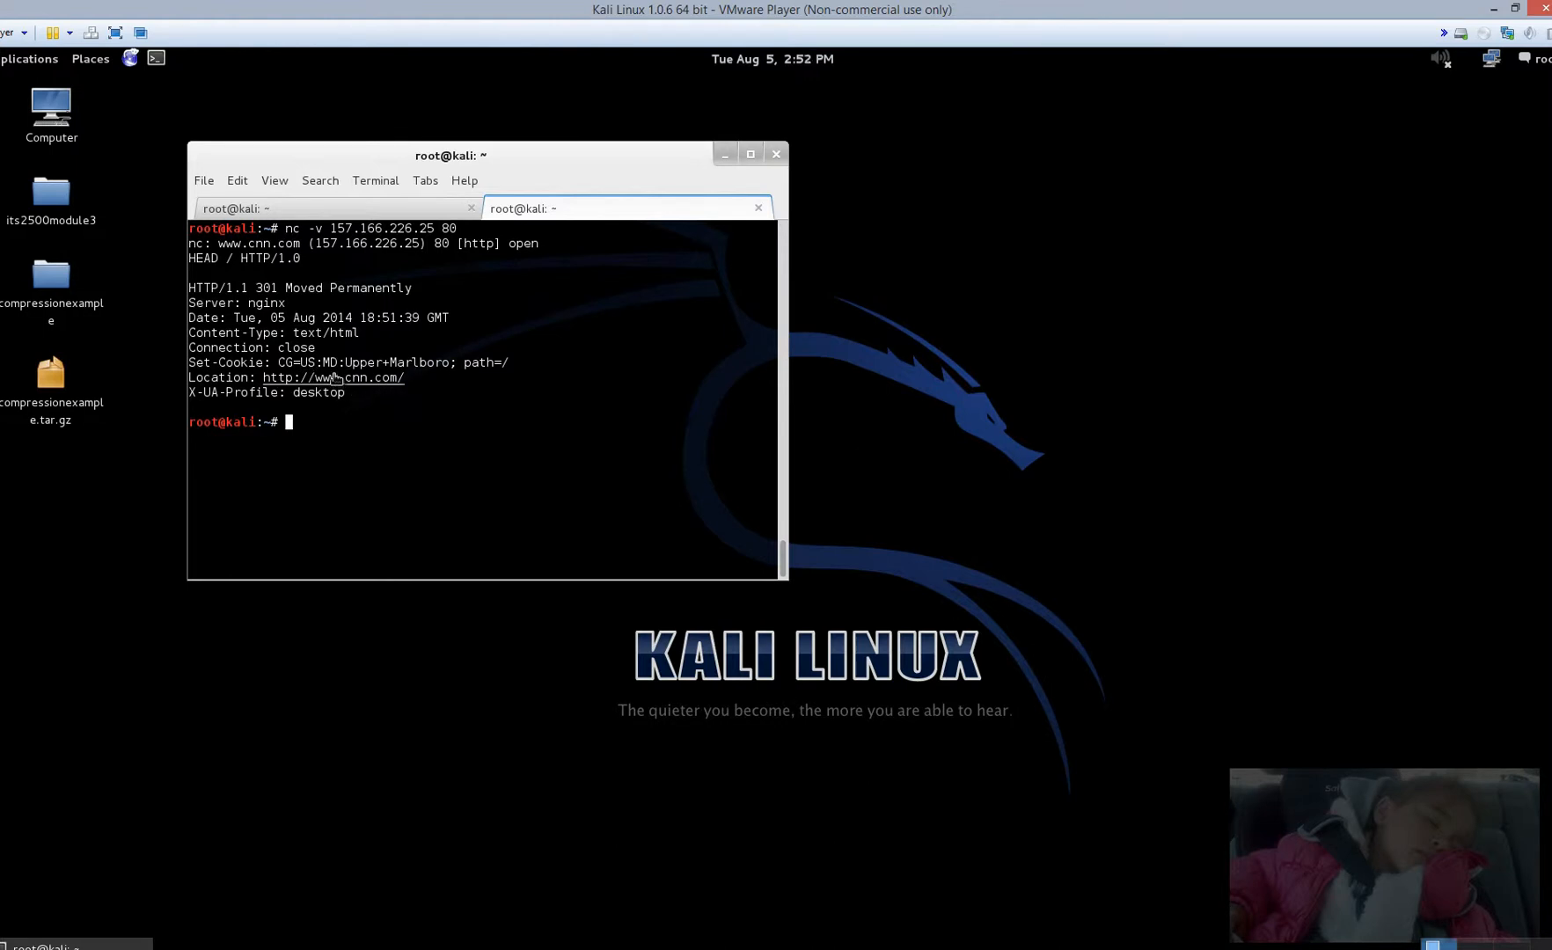
mouse_move(303, 303)
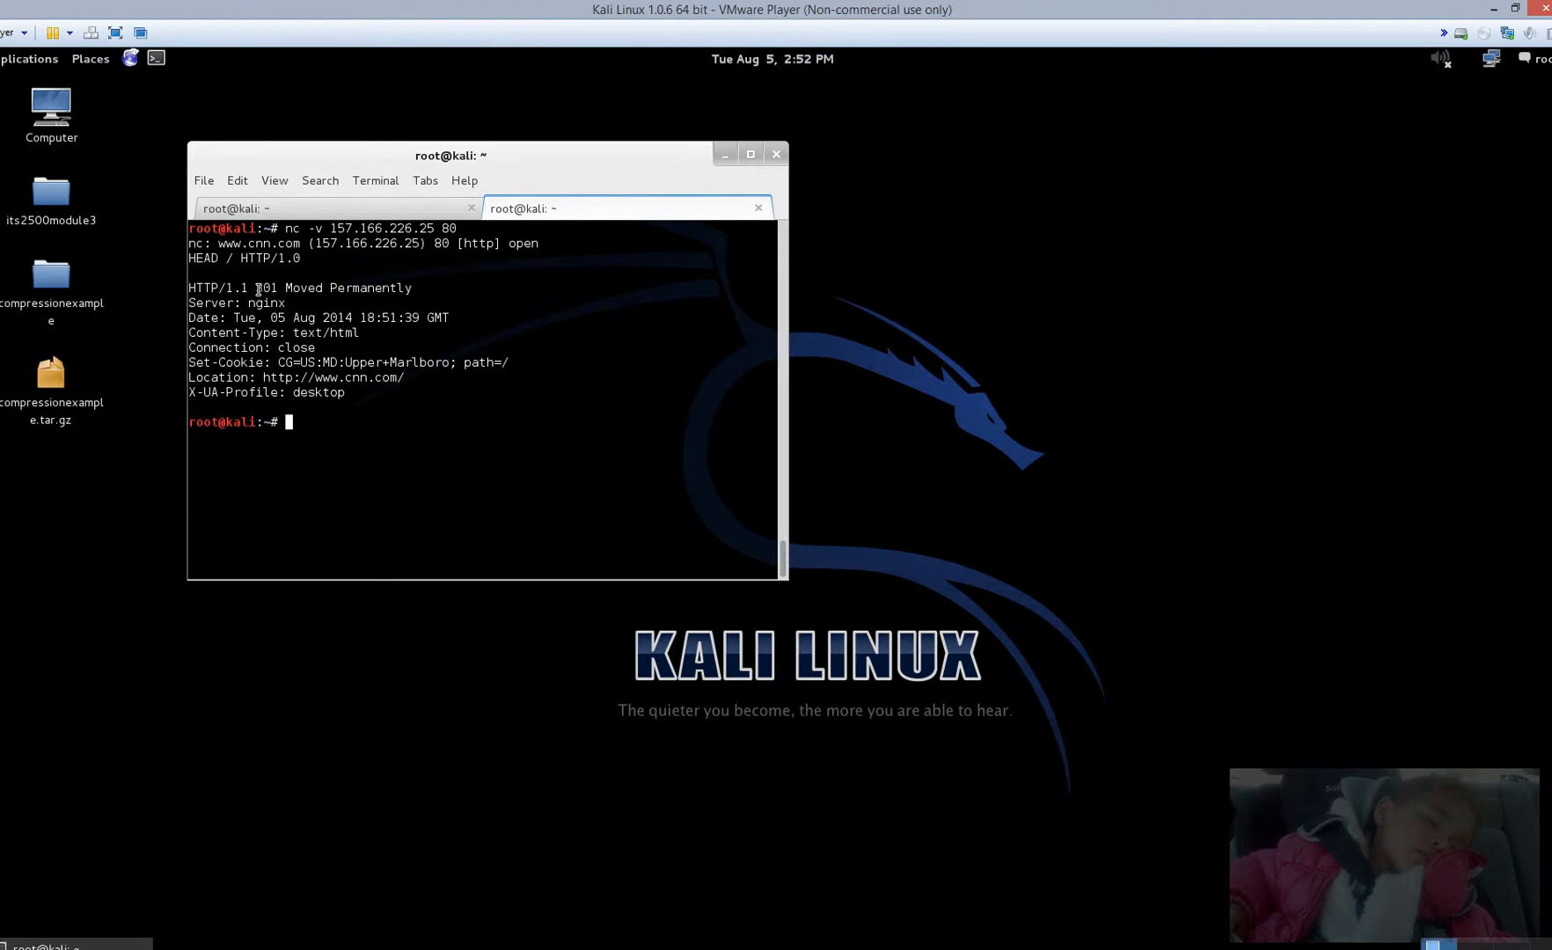
double_click(267, 286)
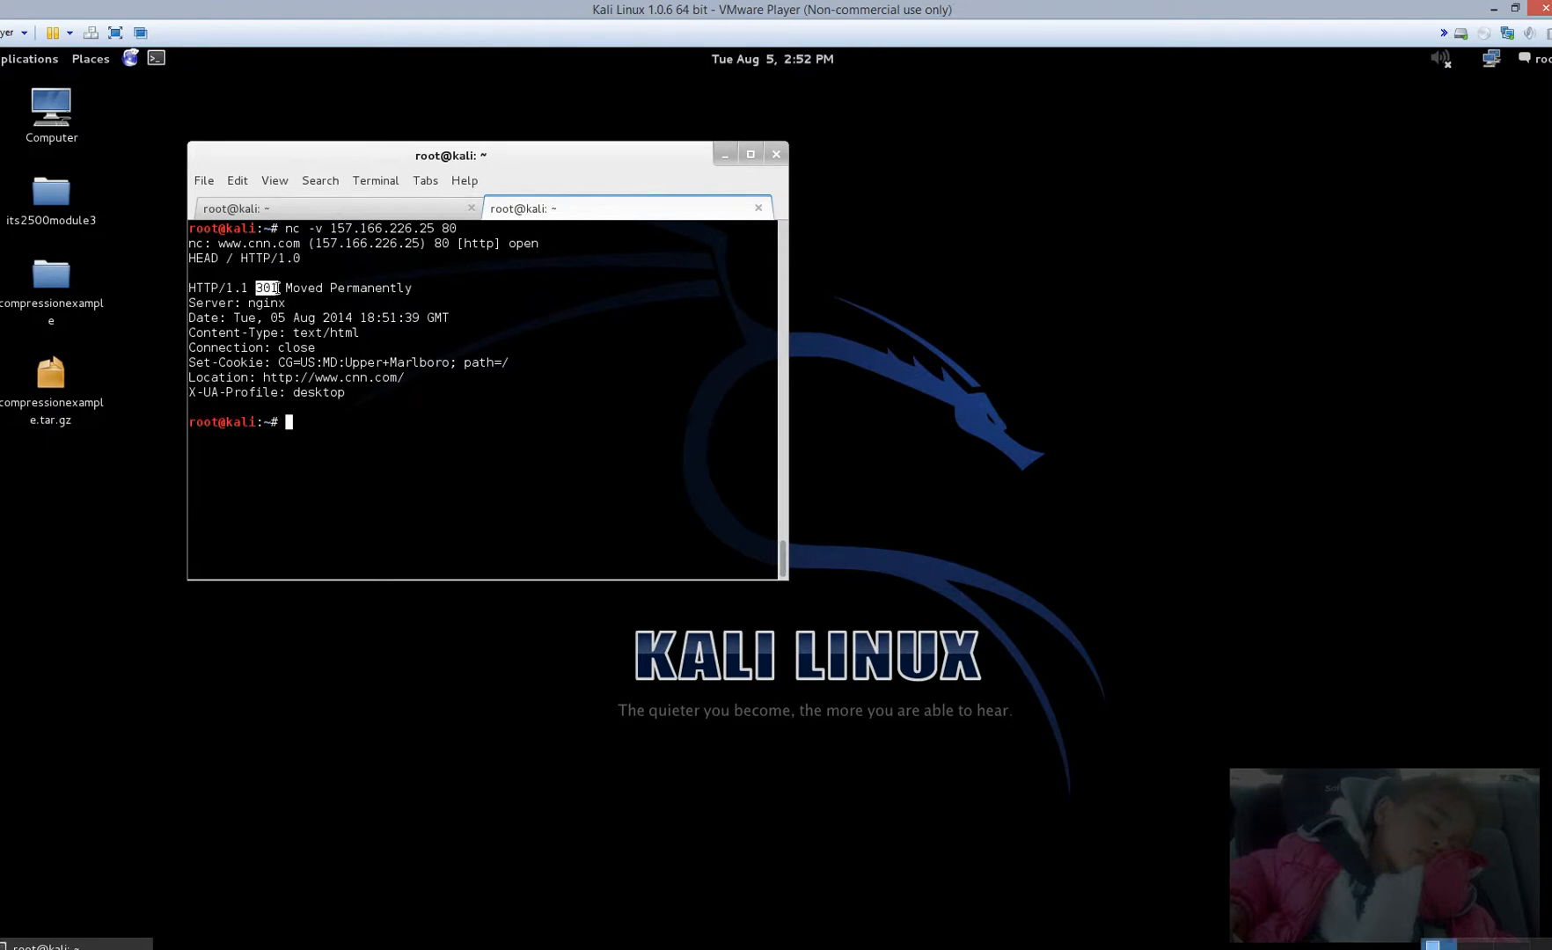
mouse_move(417, 287)
type("nc -v 157.166.226.26 80")
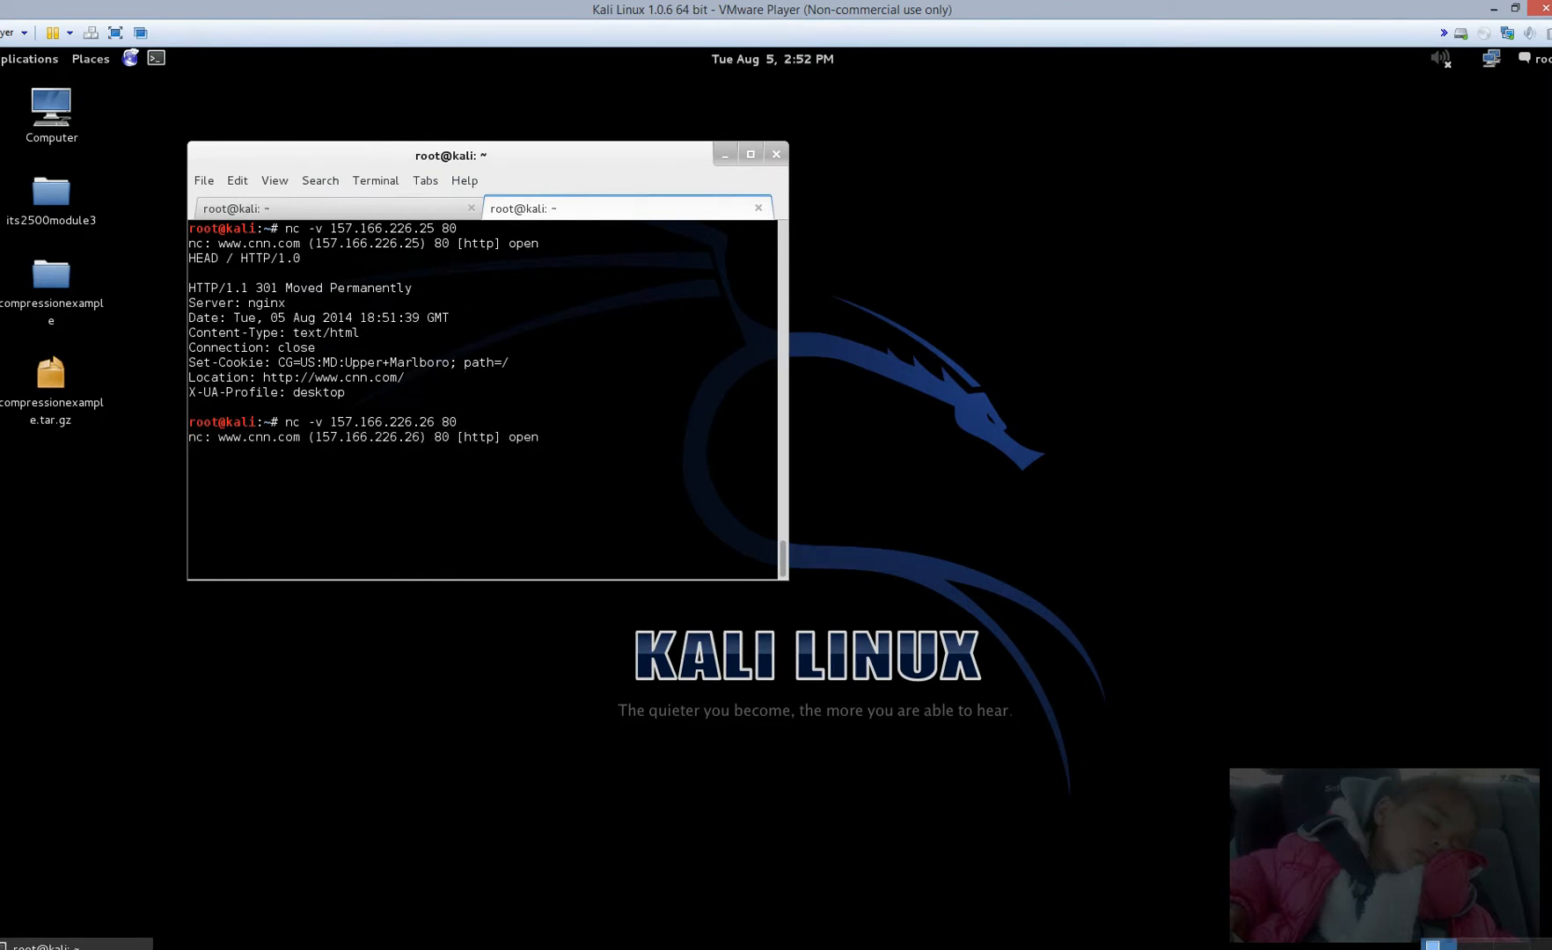
Step: Complete the HEAD / HTTP/1.0 request to 157.166.226.26 port 80 in the second tab
type("HEAD / HYY")
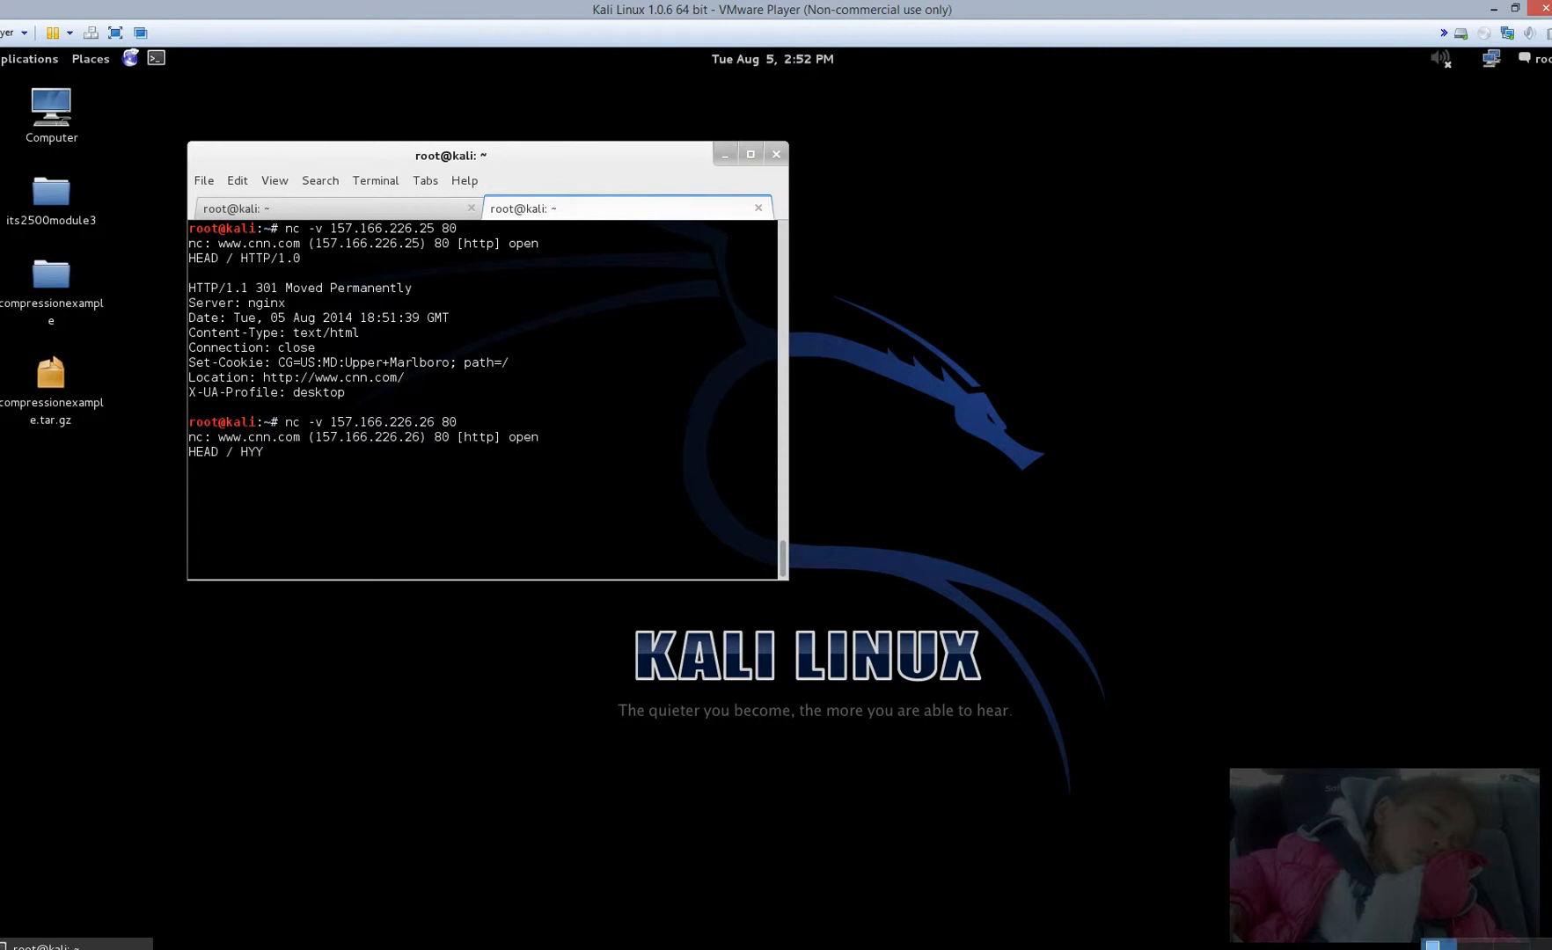
type("TP")
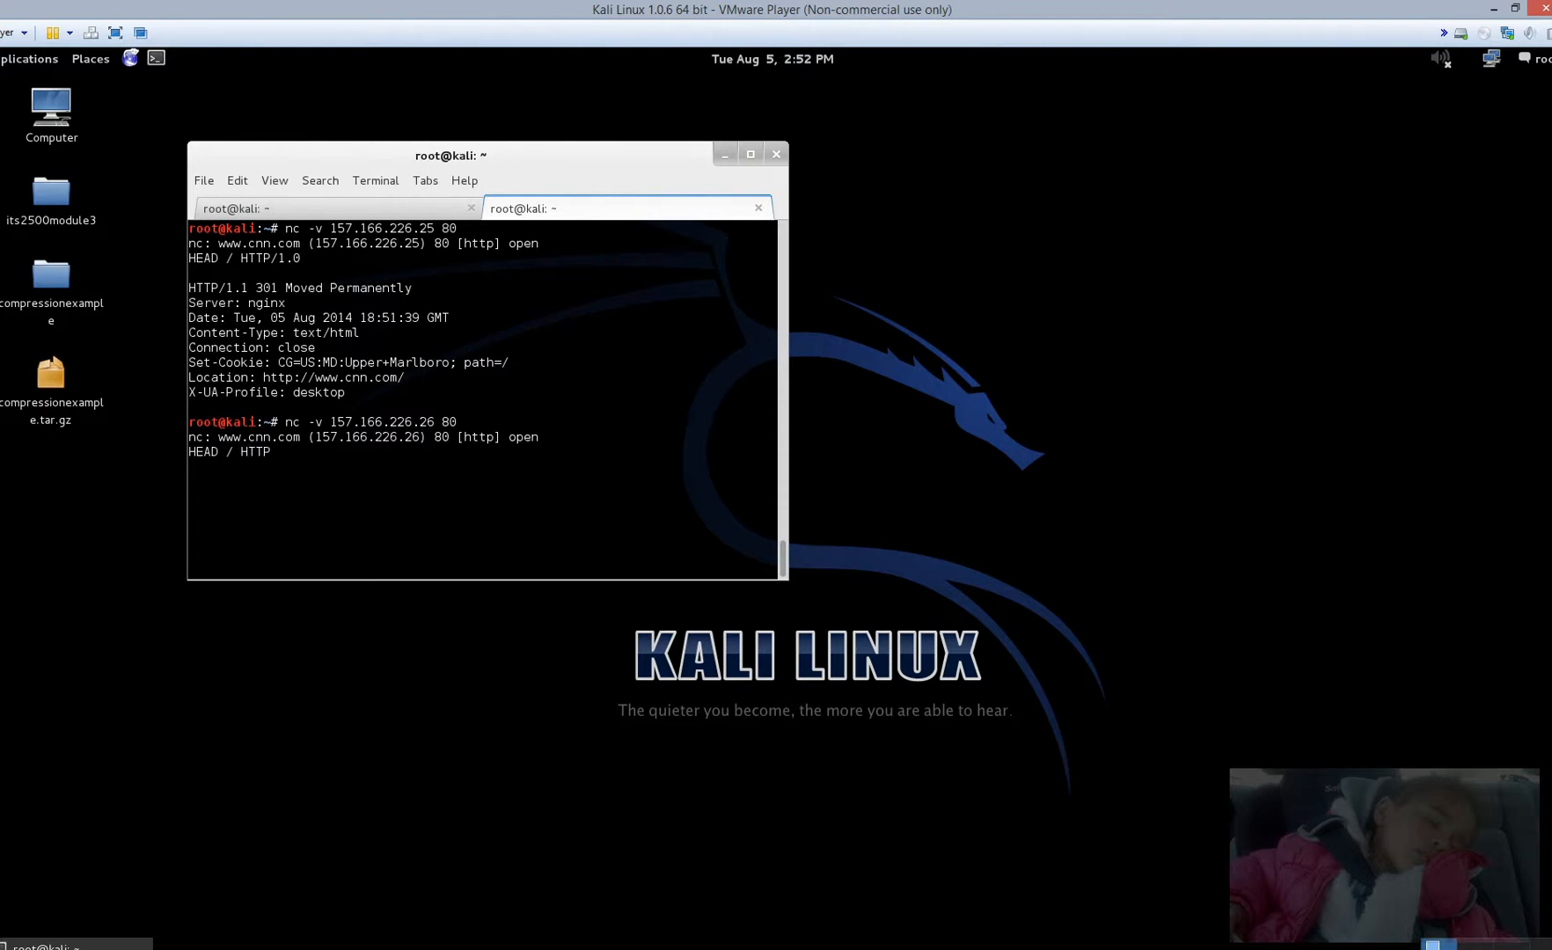
type("/1.0")
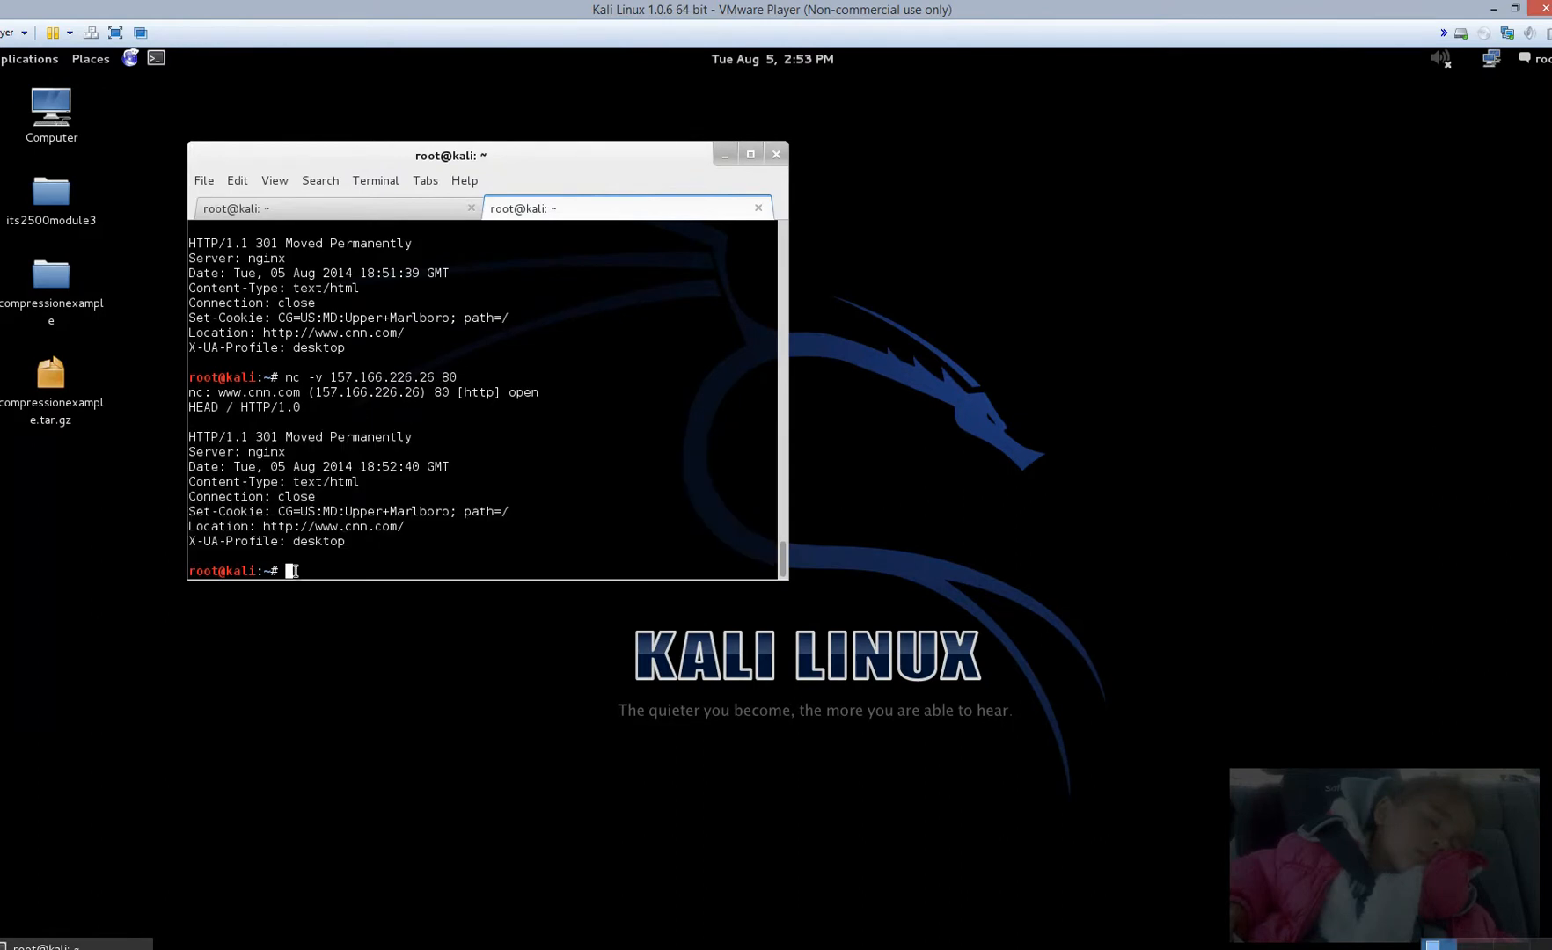
mouse_move(319, 208)
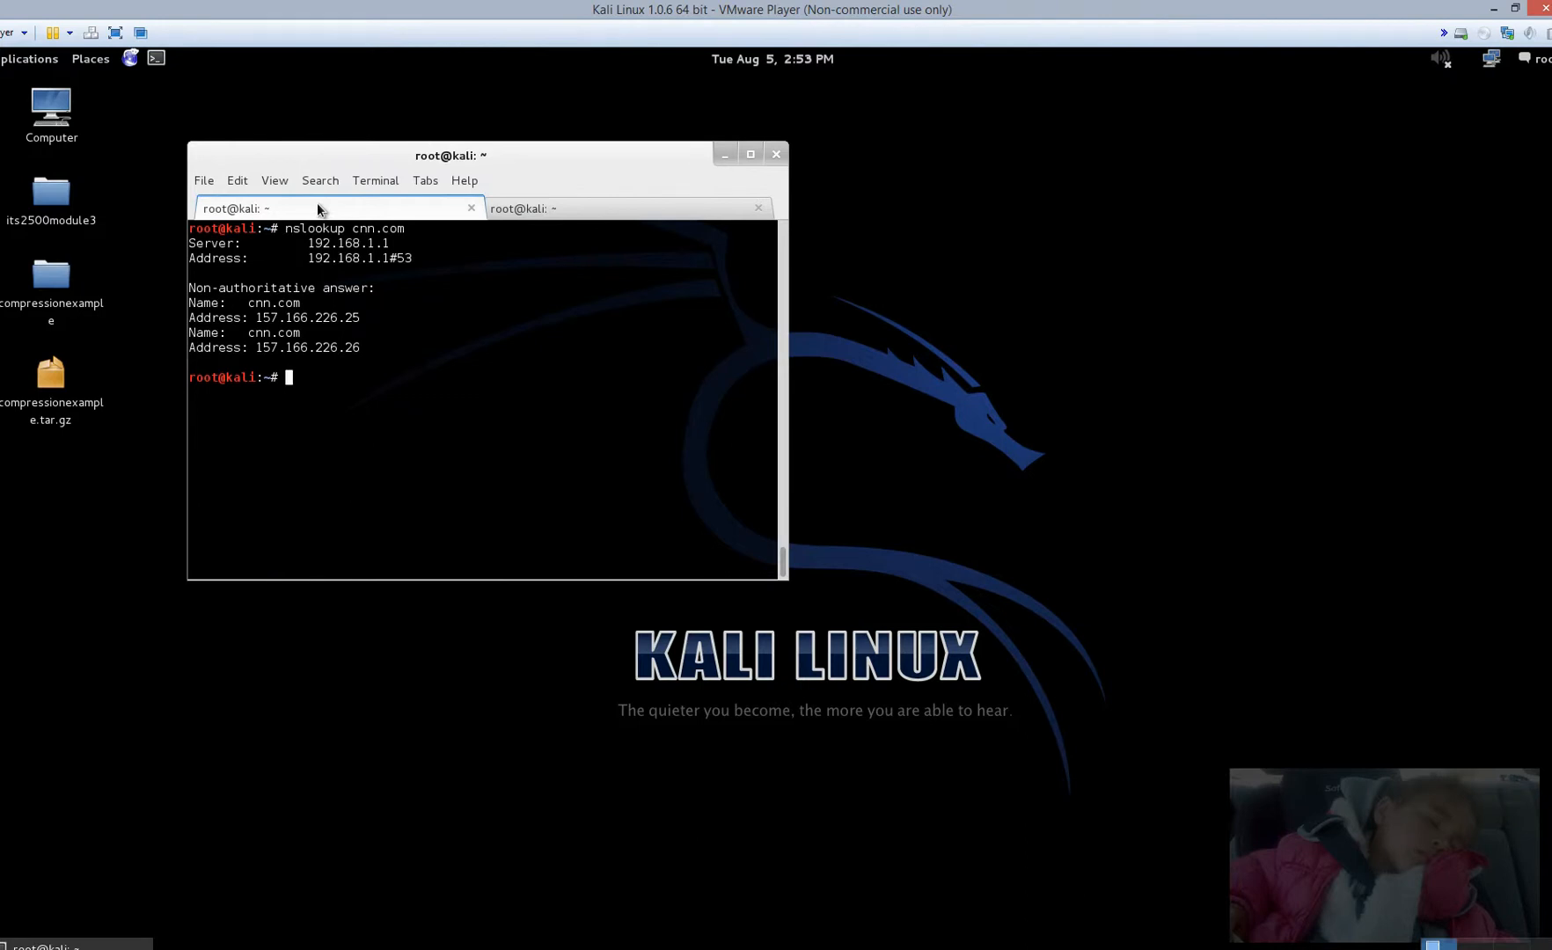
Step: Run nslookup rhtubs.com and copy the returned 209.235.224.41 address
type("nslookup")
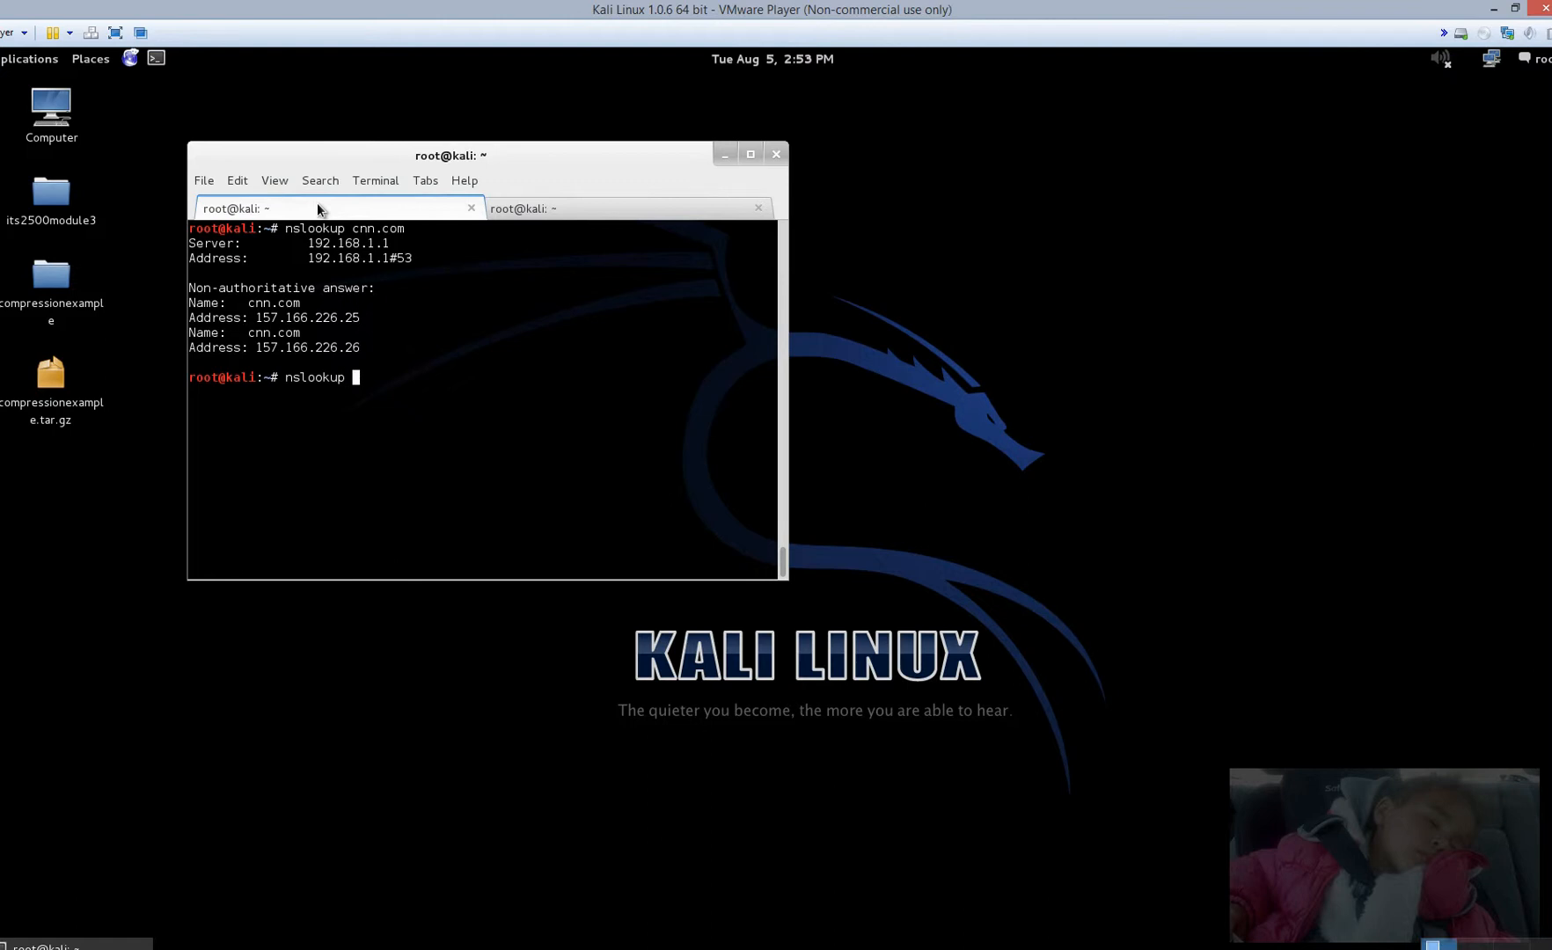
type("rhtubs.com")
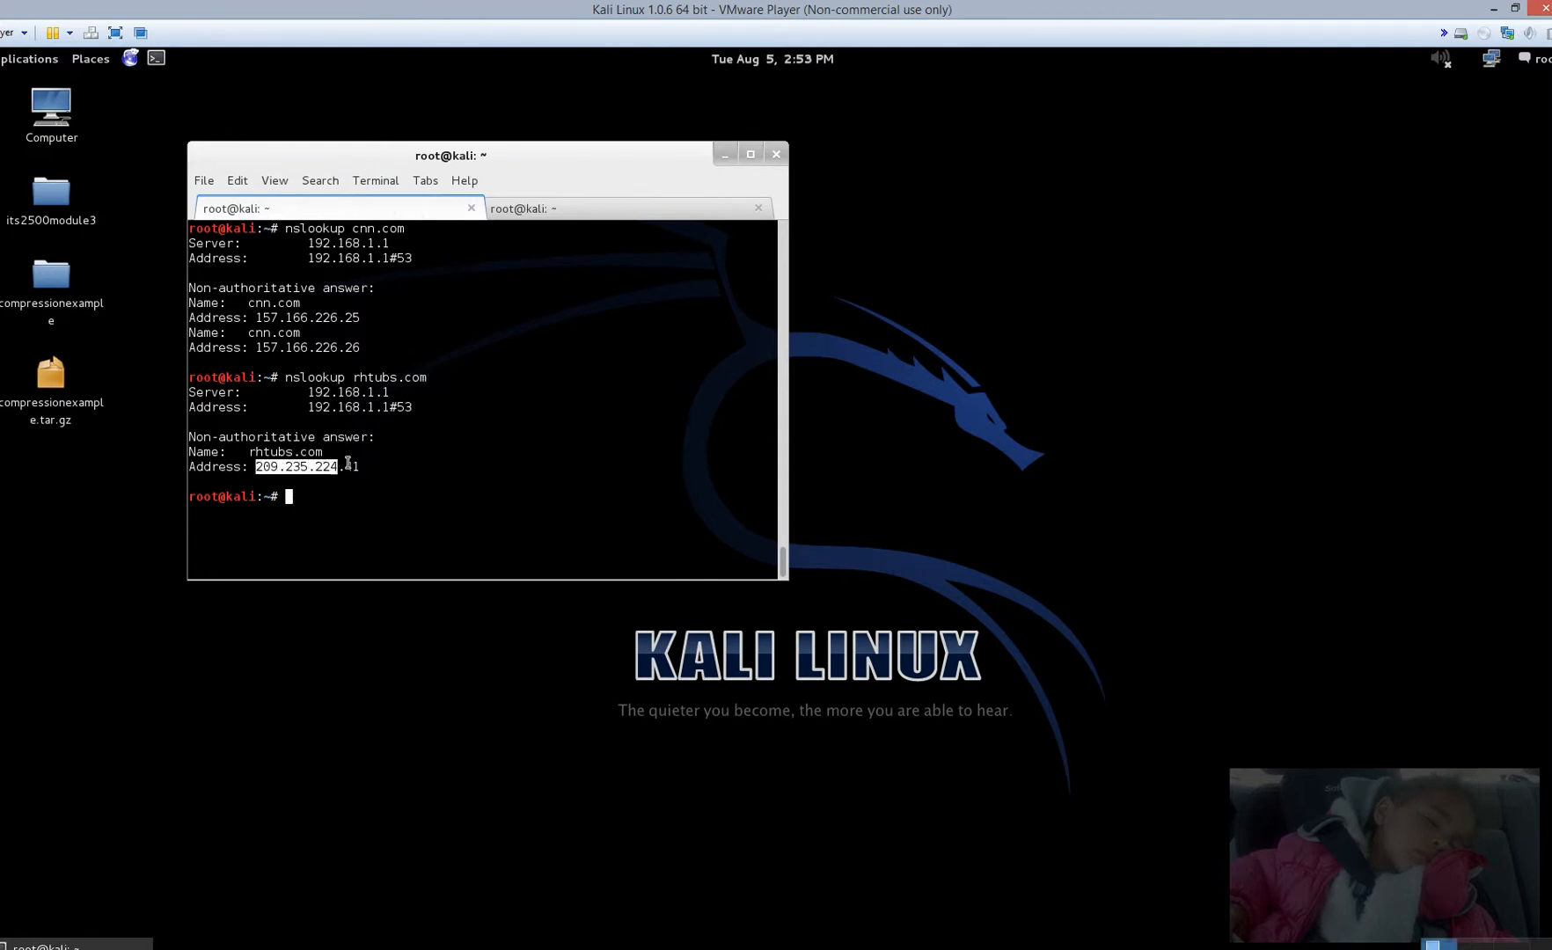
right_click(307, 476)
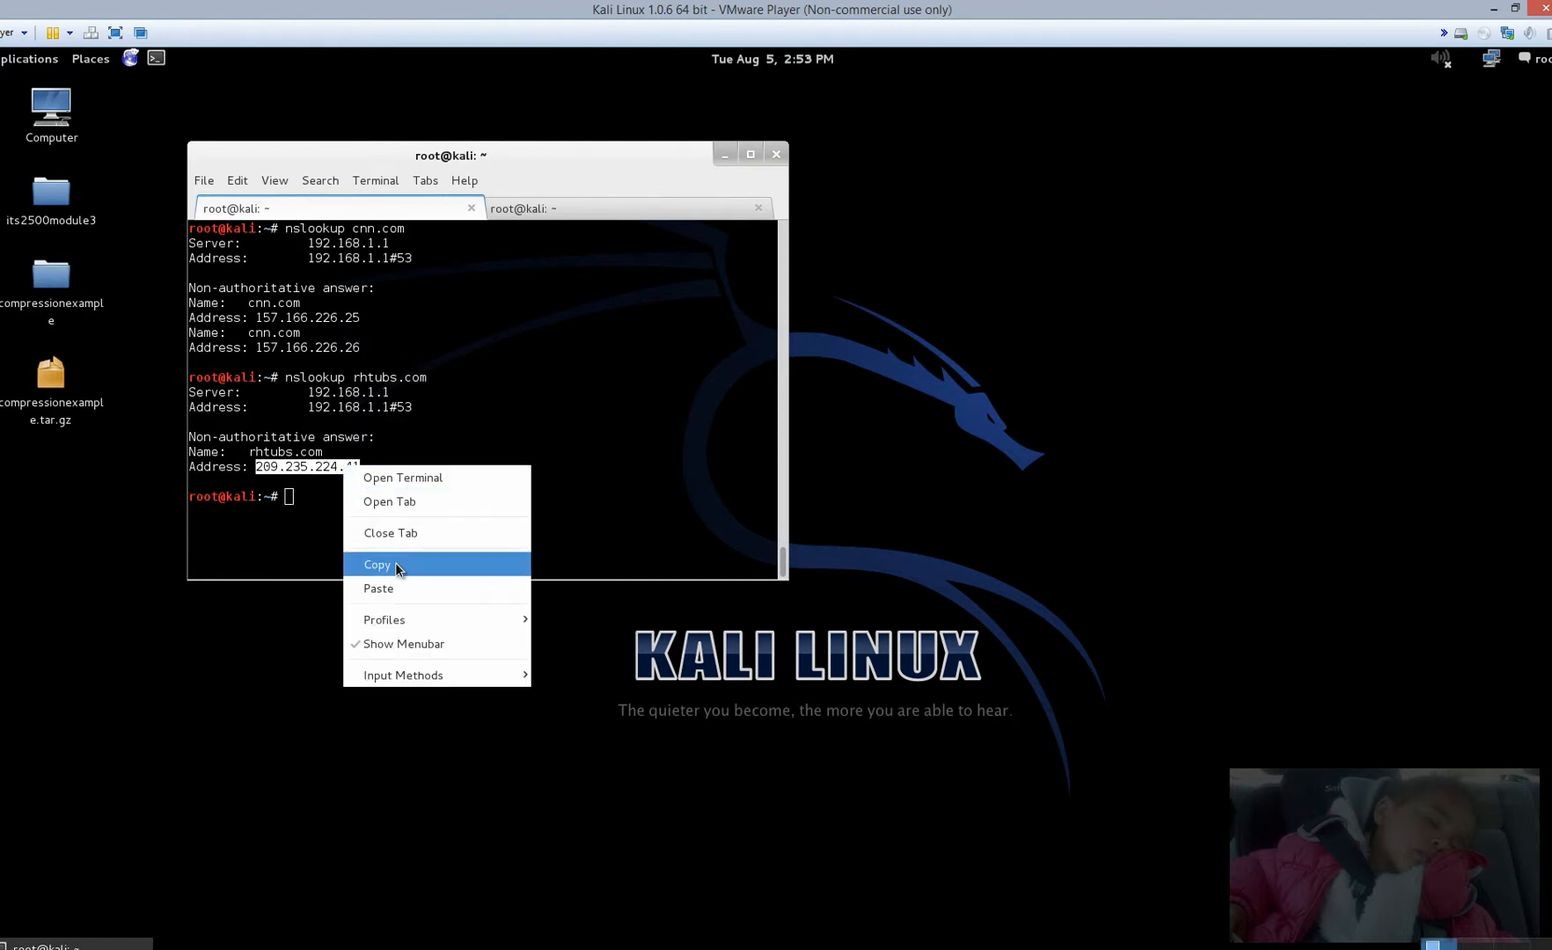
left_click(377, 563)
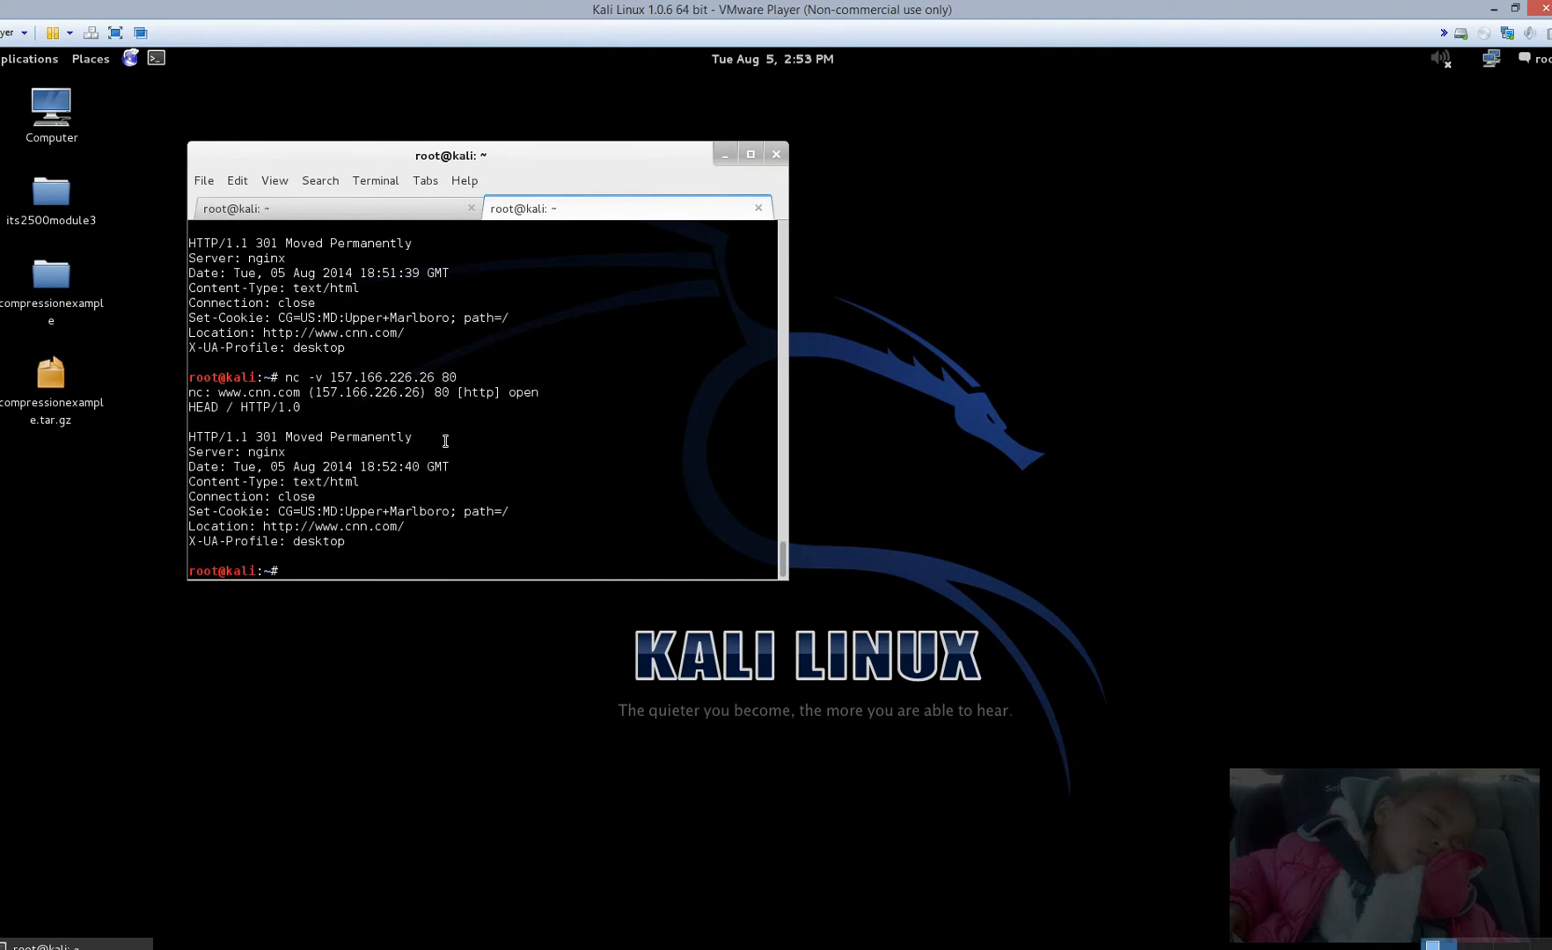
Step: Run nc -v to 209.235.224.41 port 80 and send a malformed HEAD /HTTP/1.0 request
type("nc")
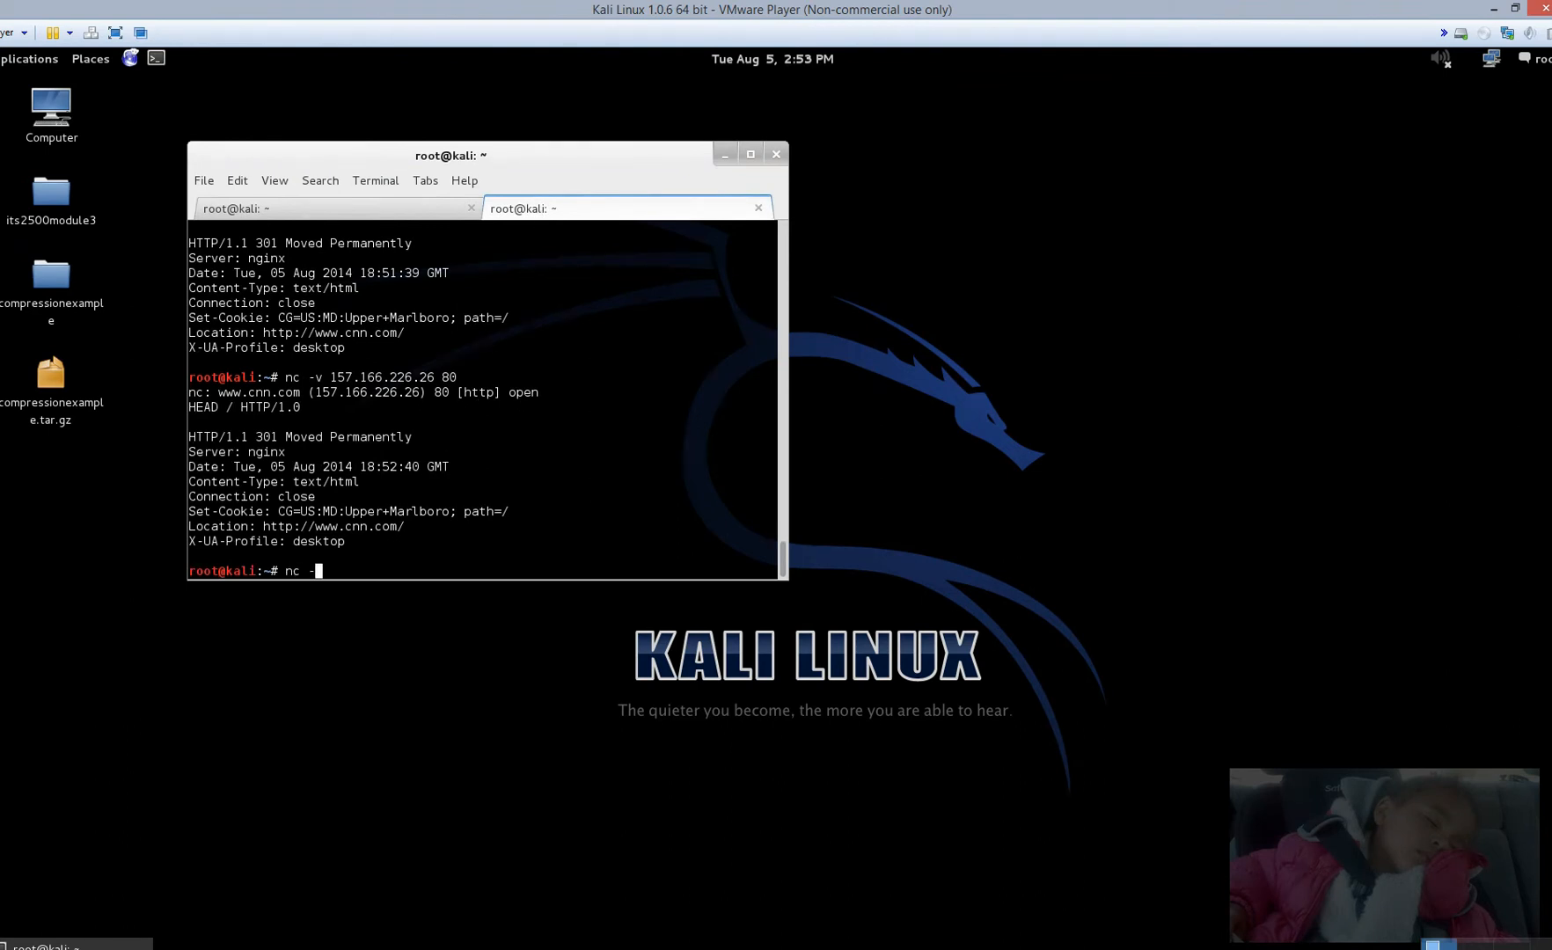
type("-v")
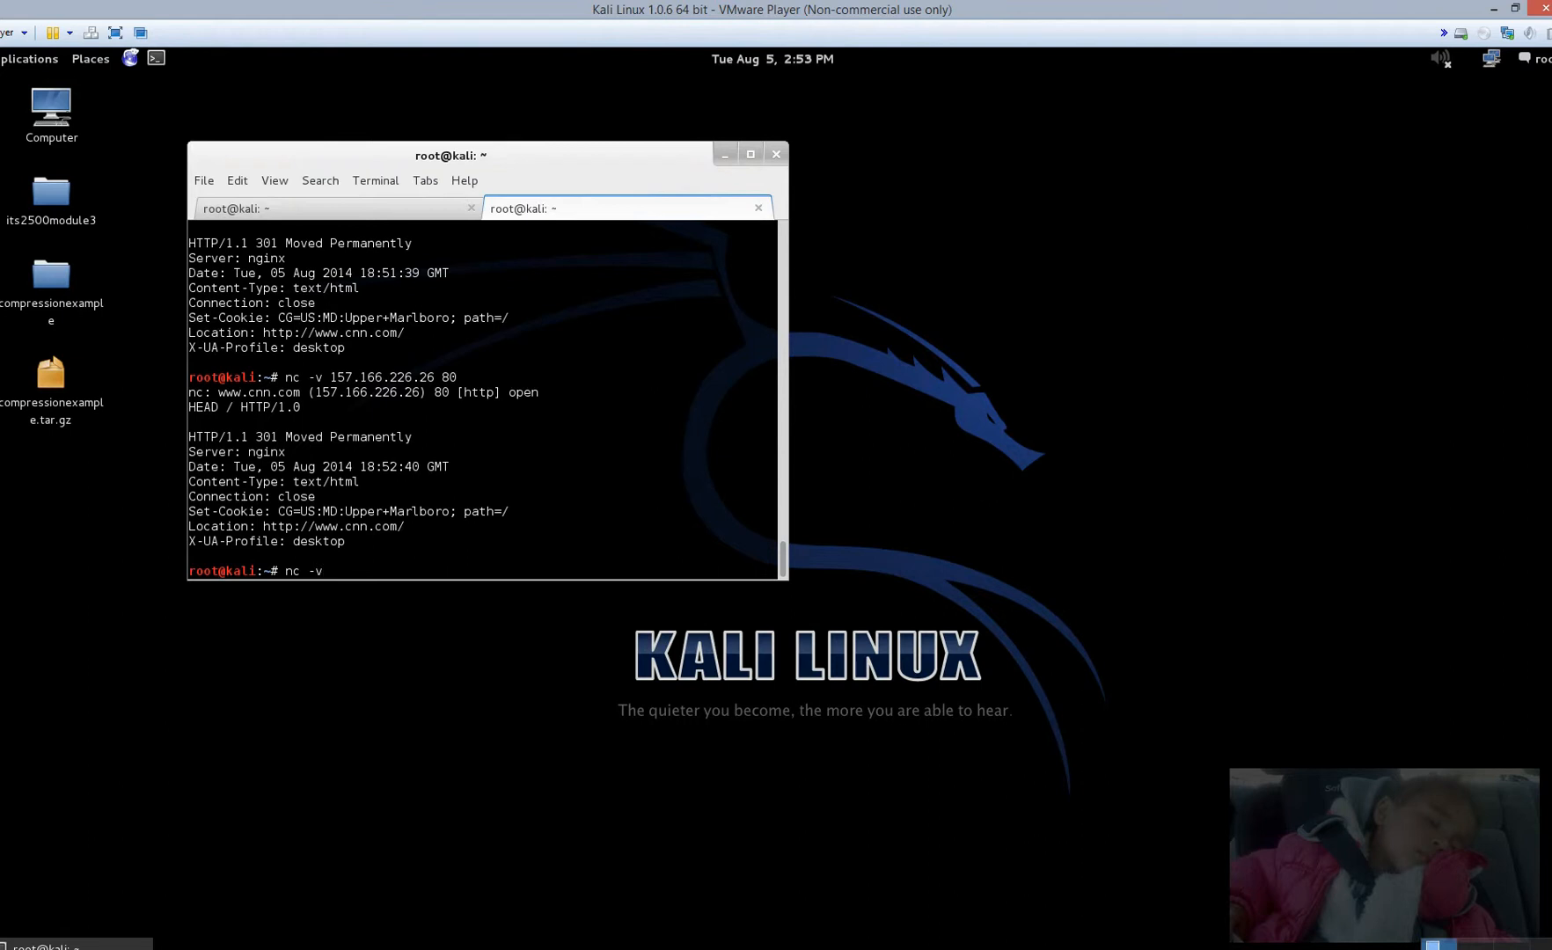
mouse_move(347, 571)
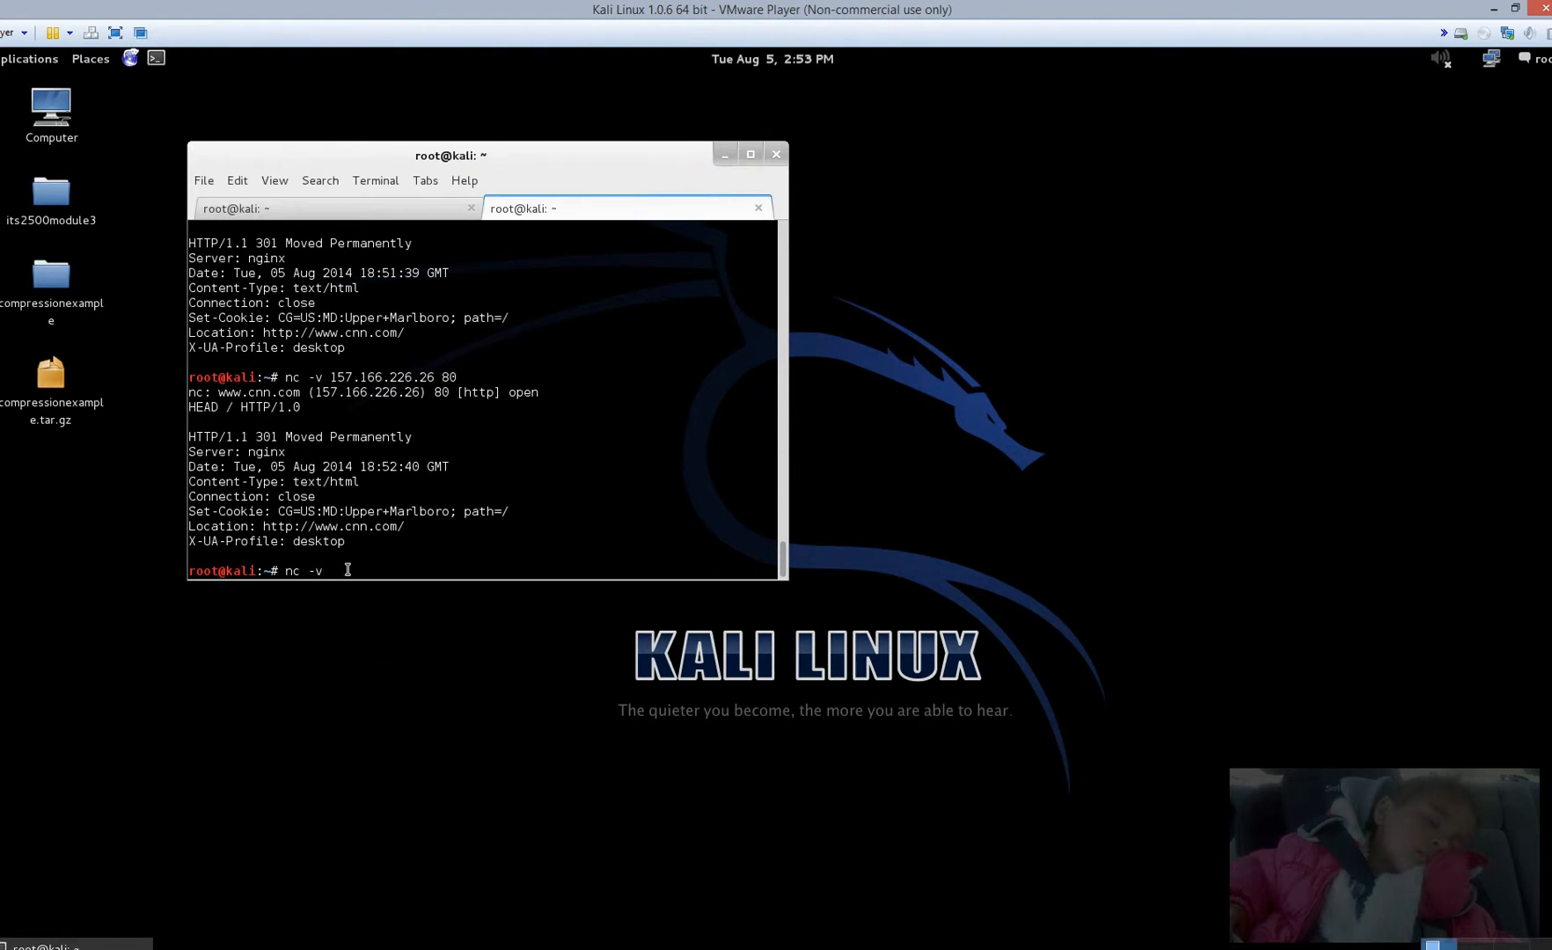
type("209.235.224.41 80")
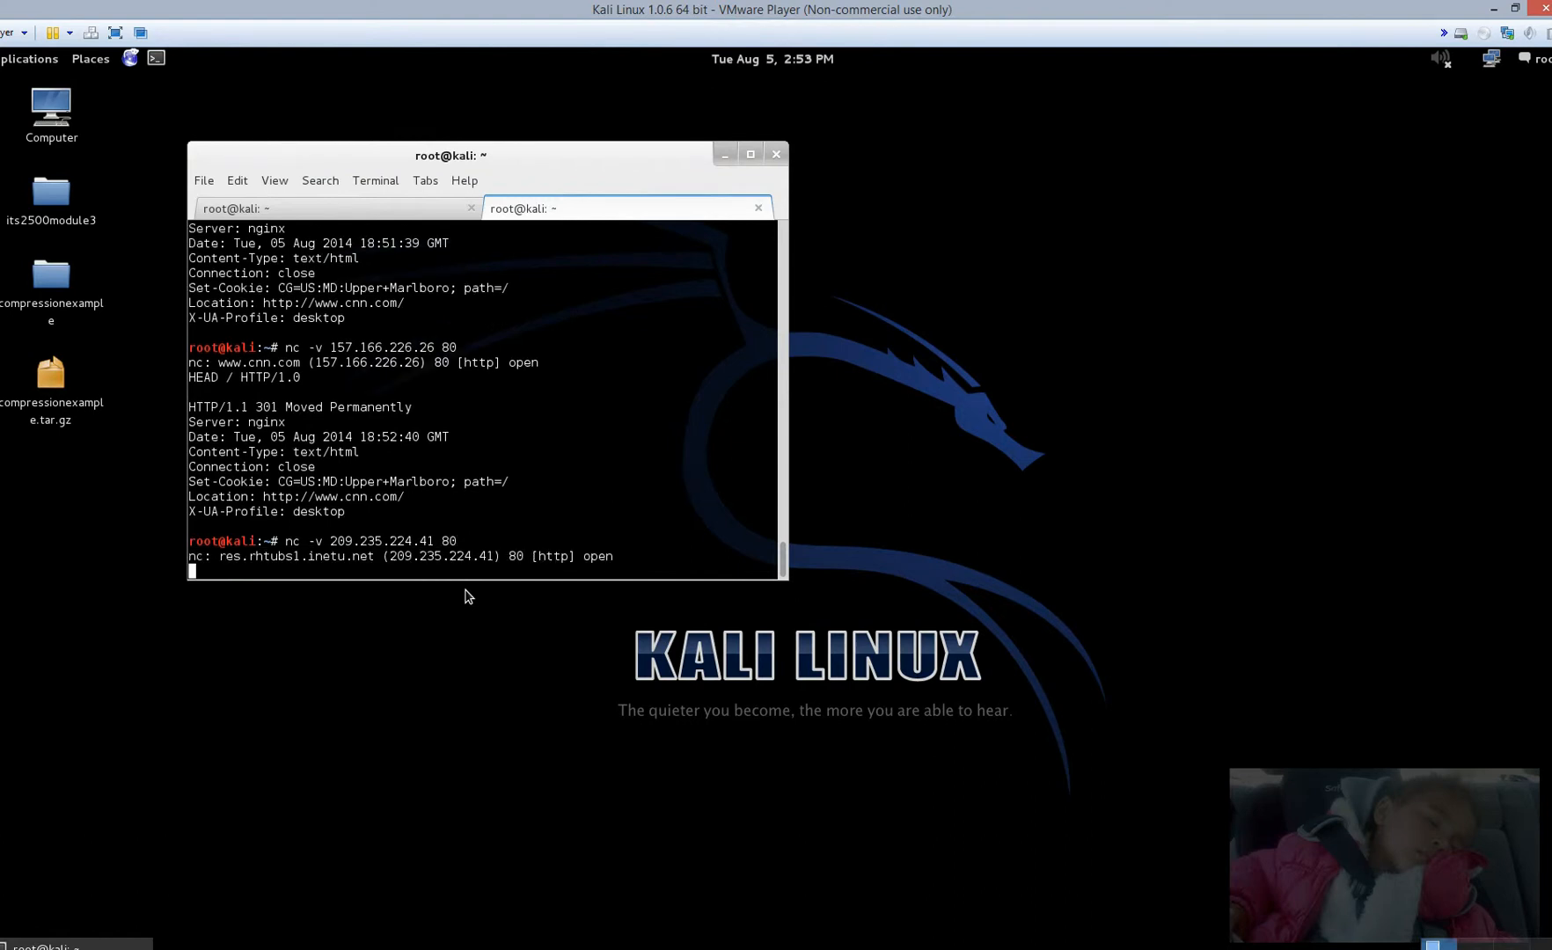
type("HEAD /HTTP/1.")
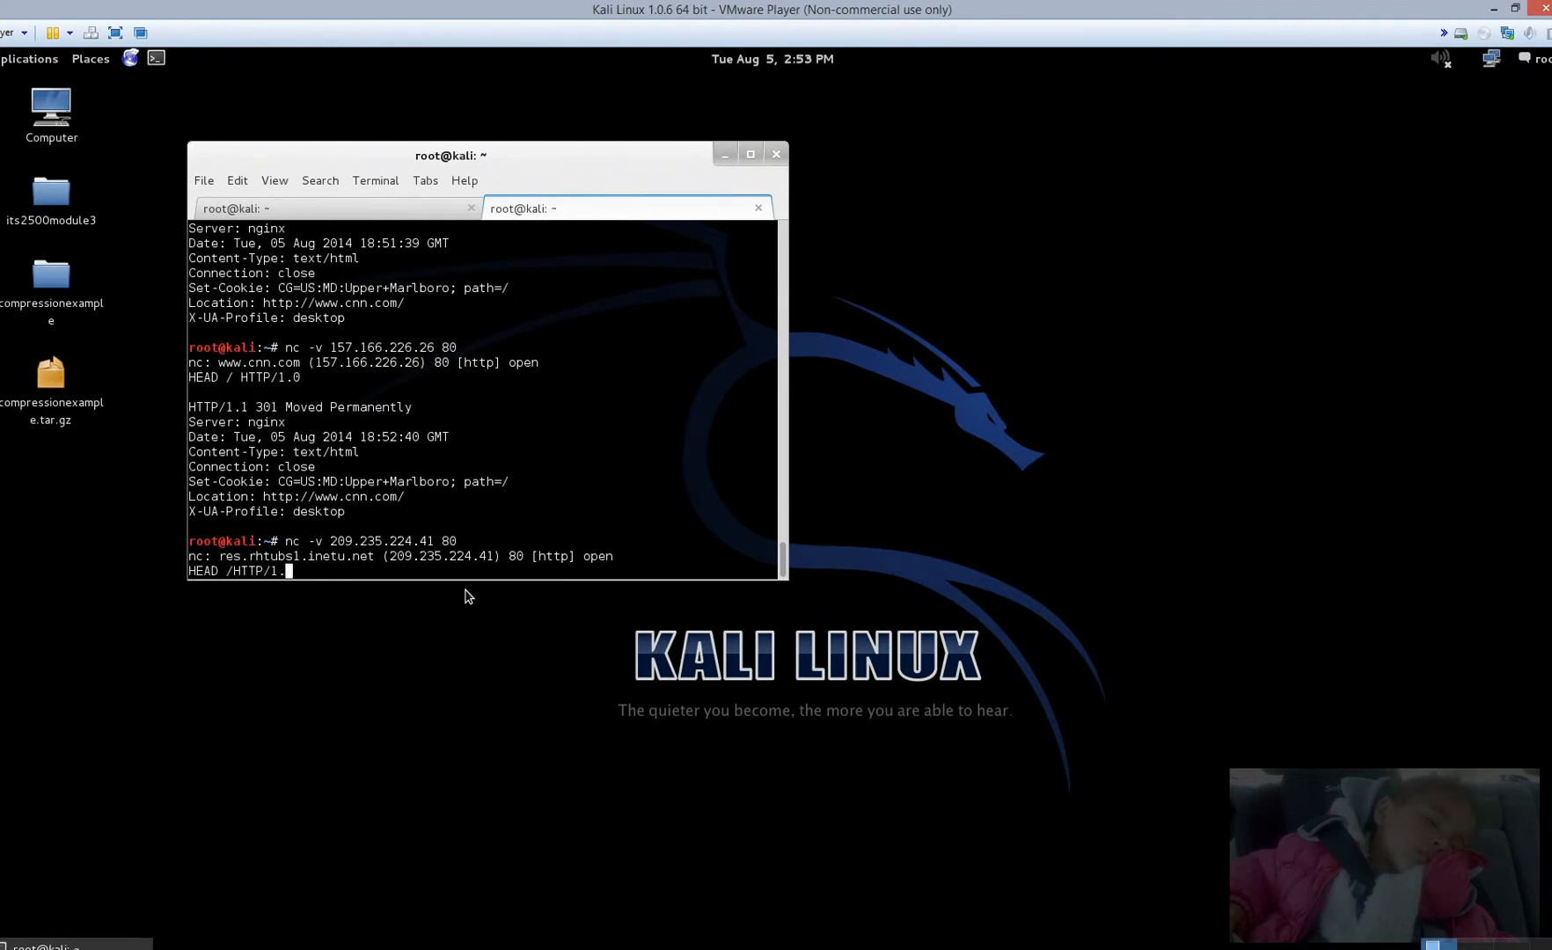
key("Return")
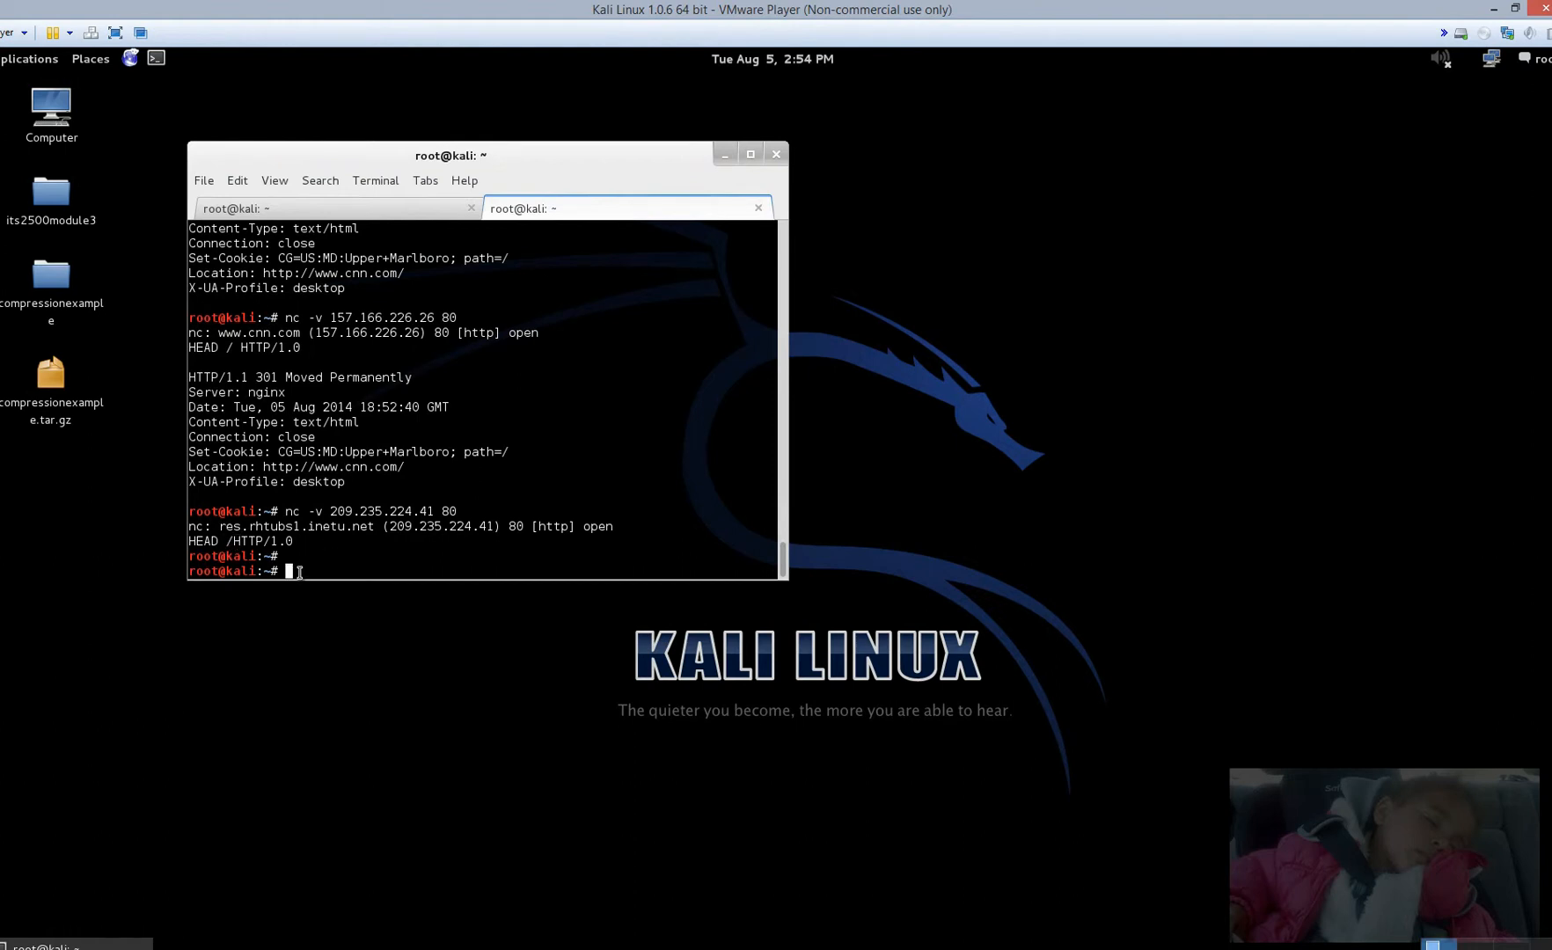
Step: Resend HEAD / HTTP/1.0 to 209.235.224.41:80, then select OK and the index.html location
type("nc -v 209.235.224.41 80")
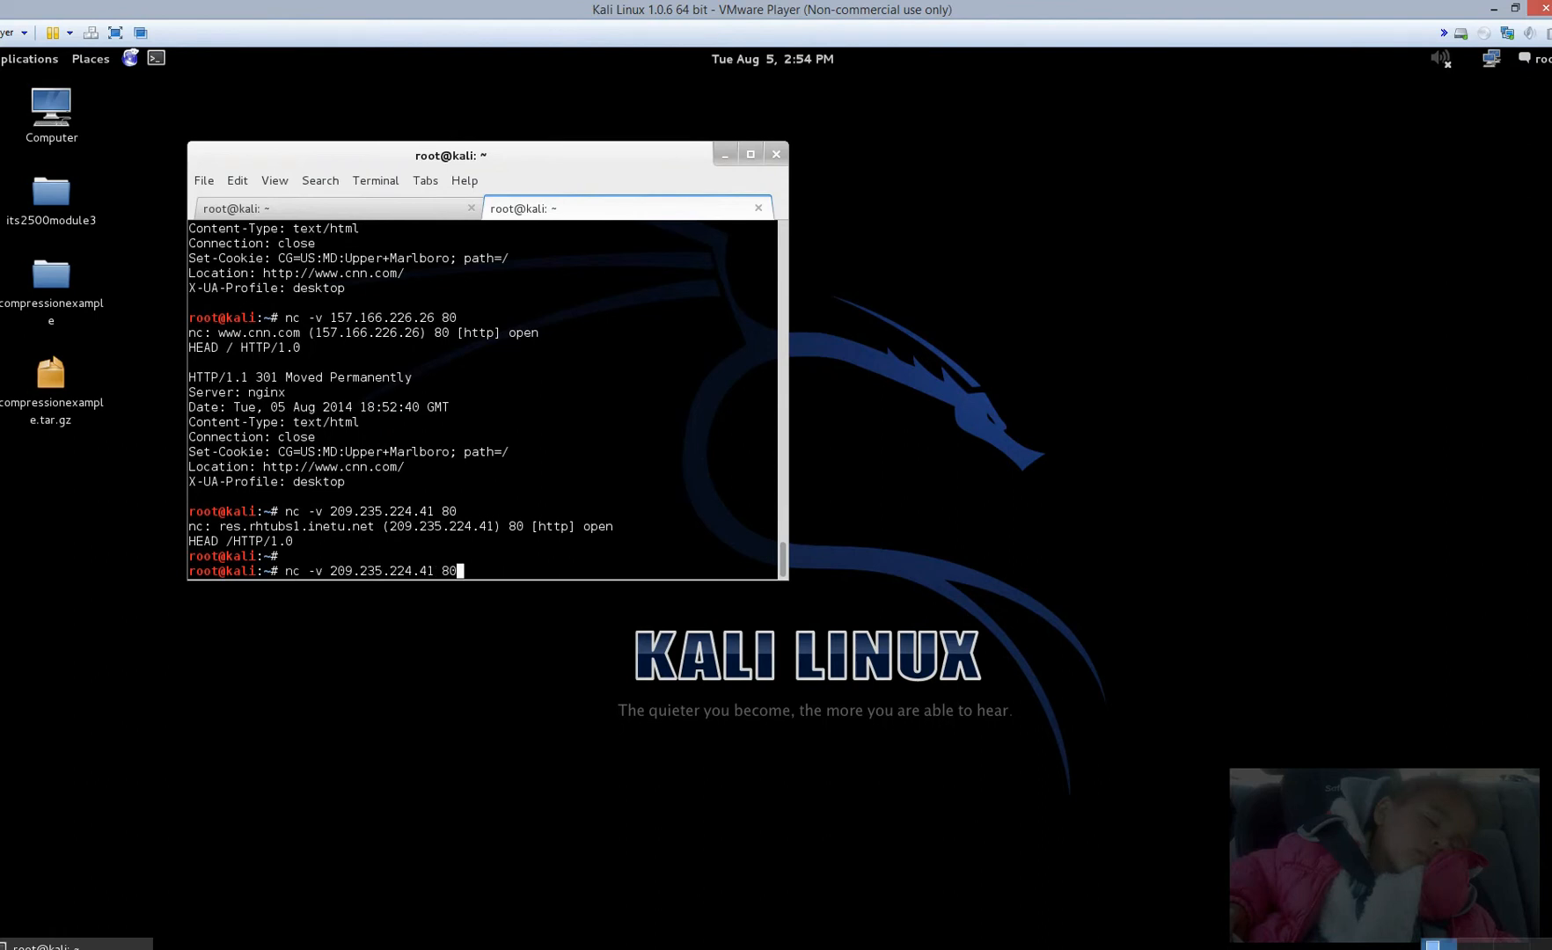
key("Return")
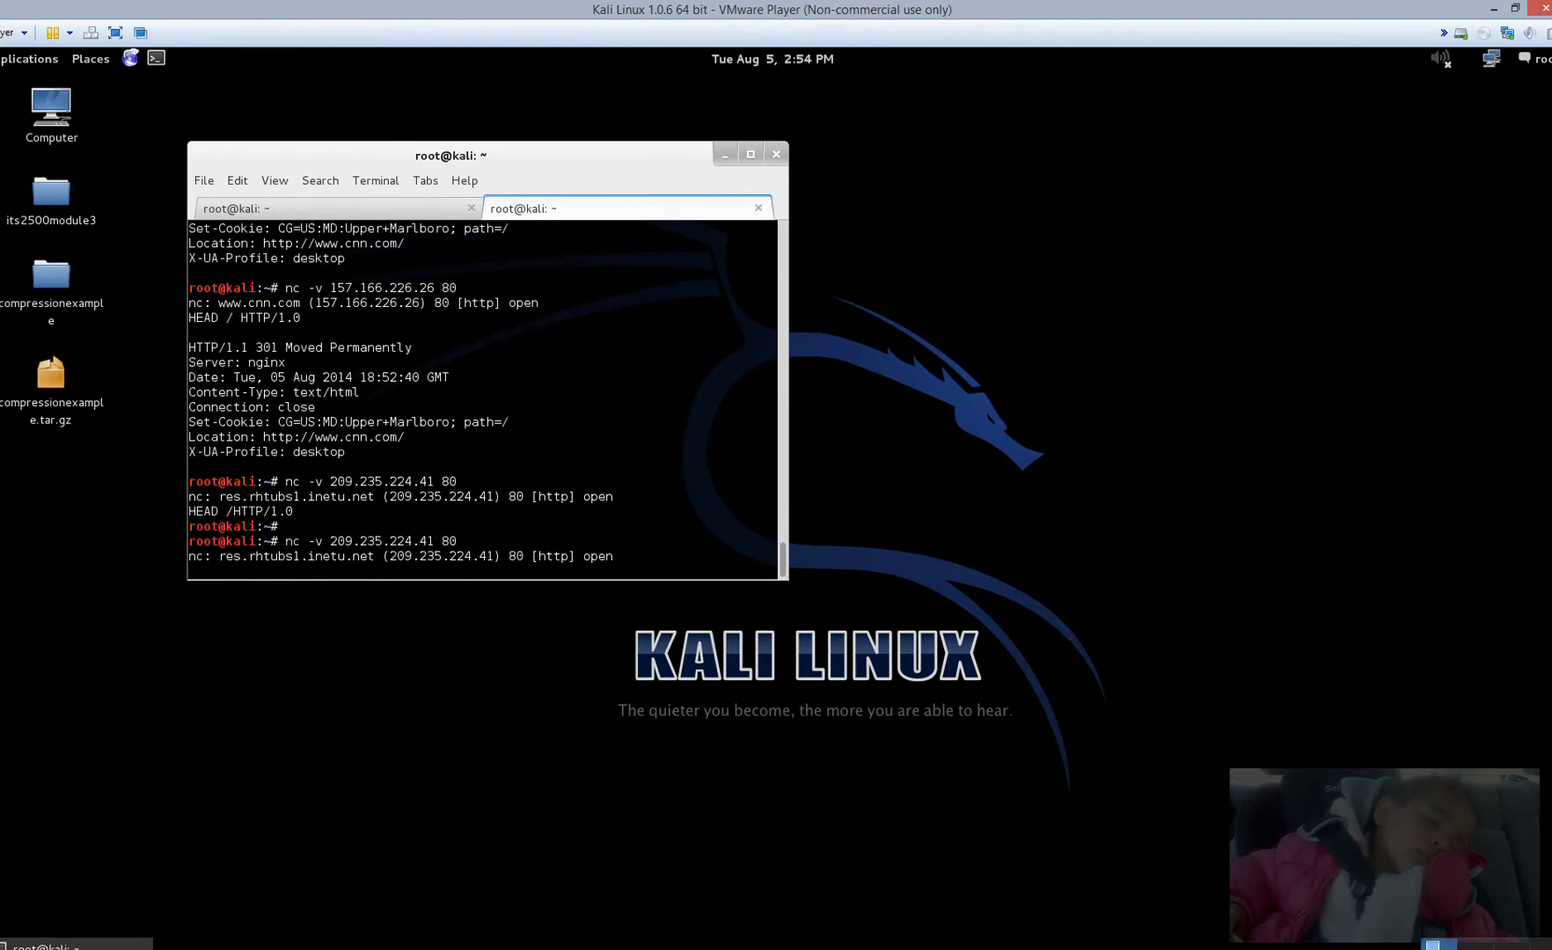
type("HEAD / HTTP/1")
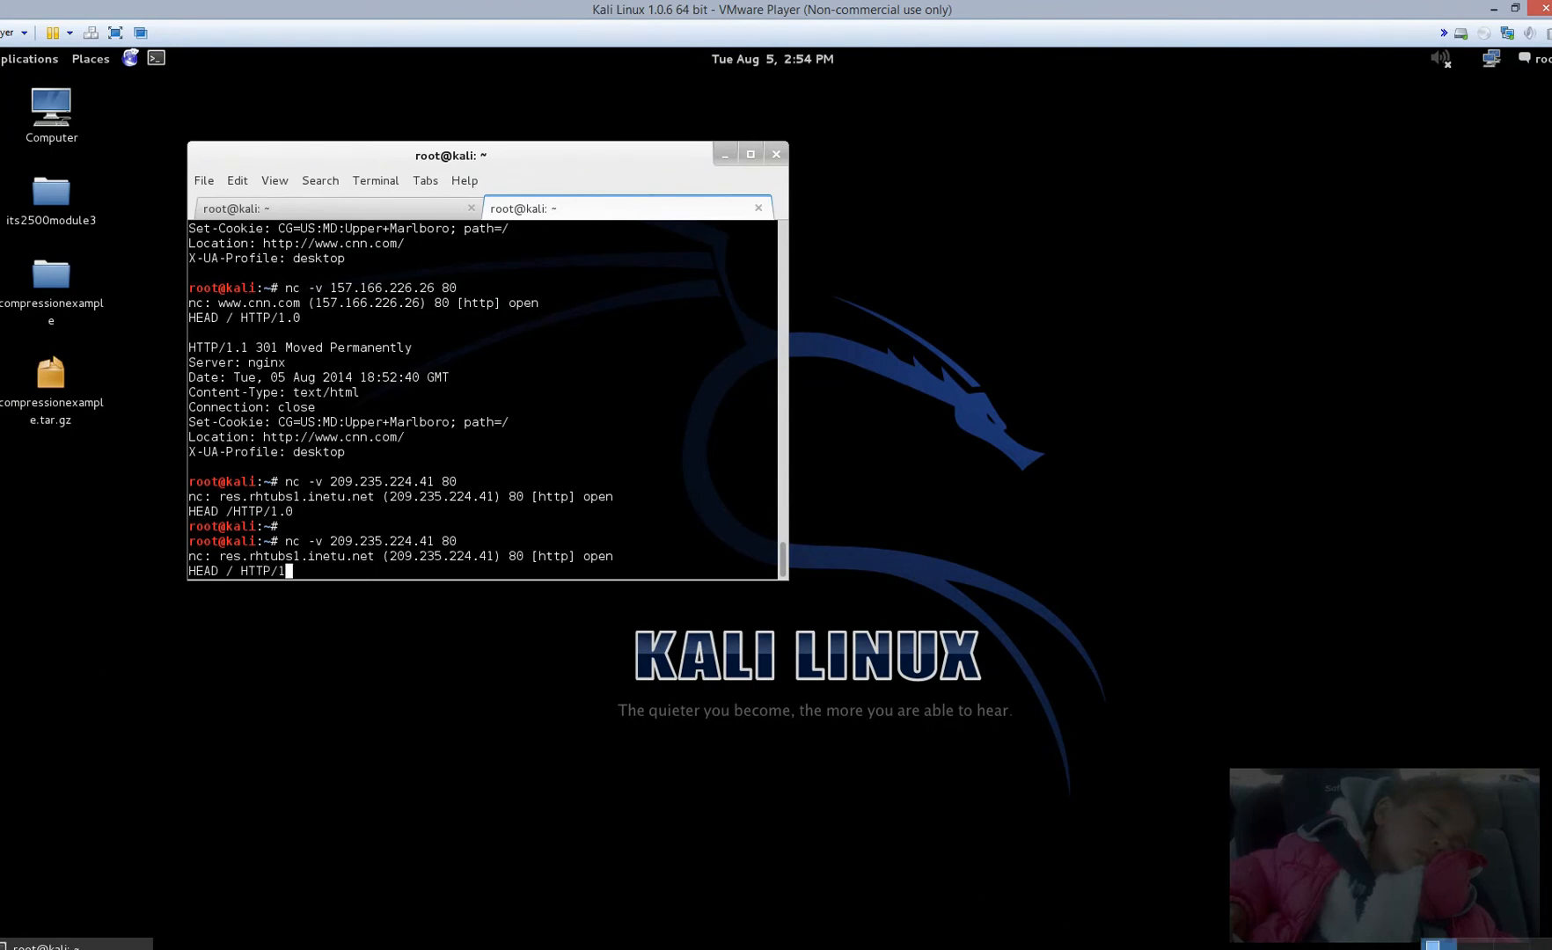
key("Return")
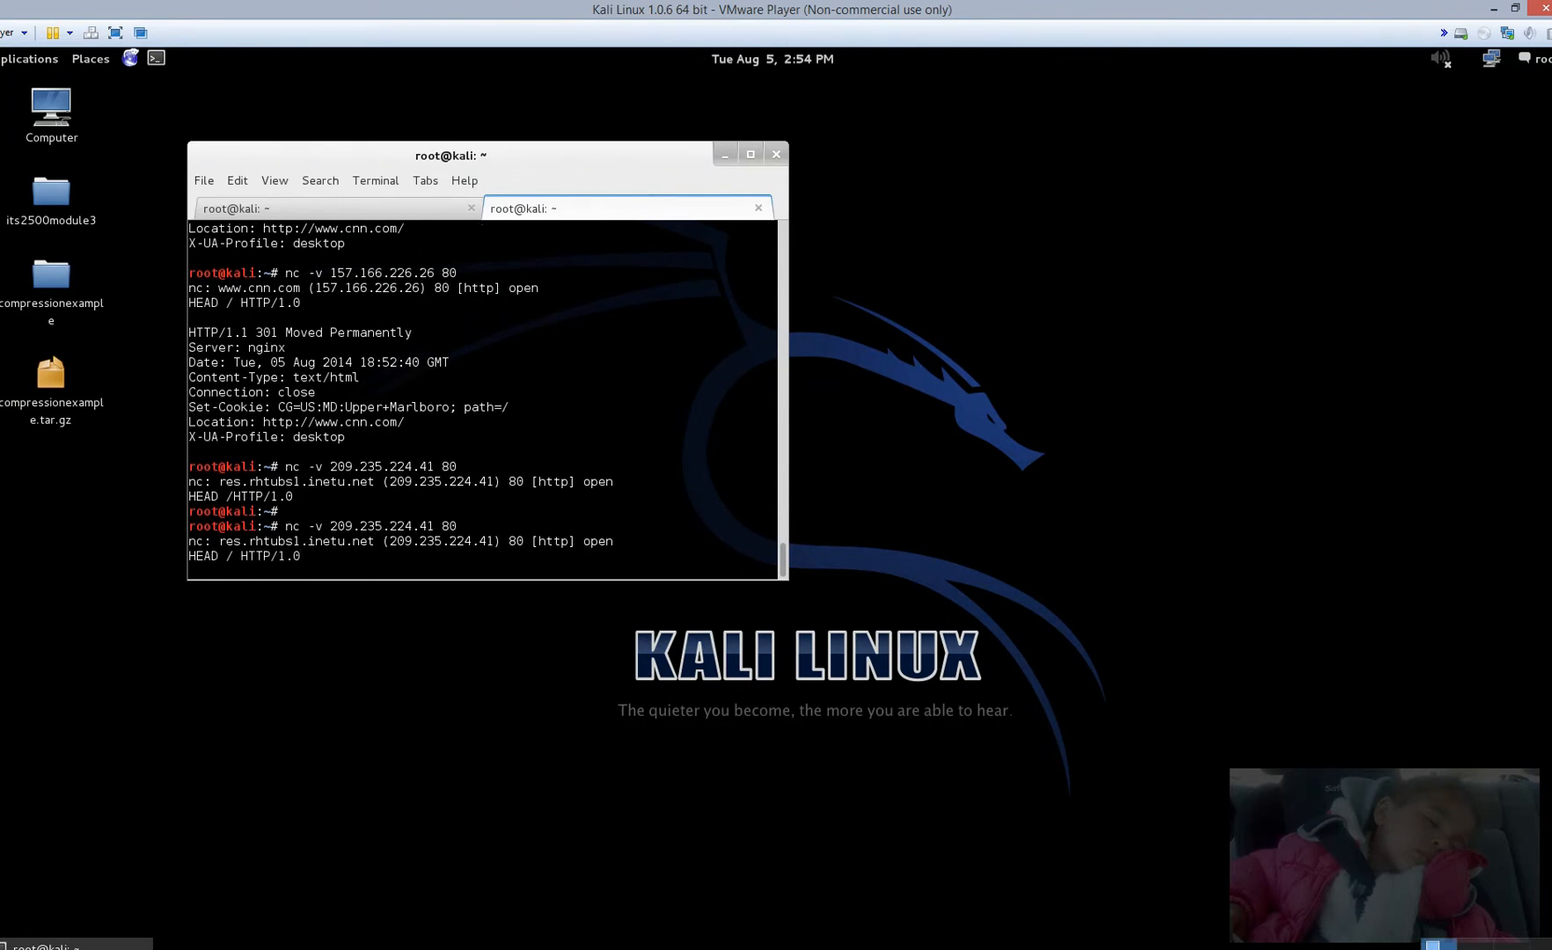
key("Return")
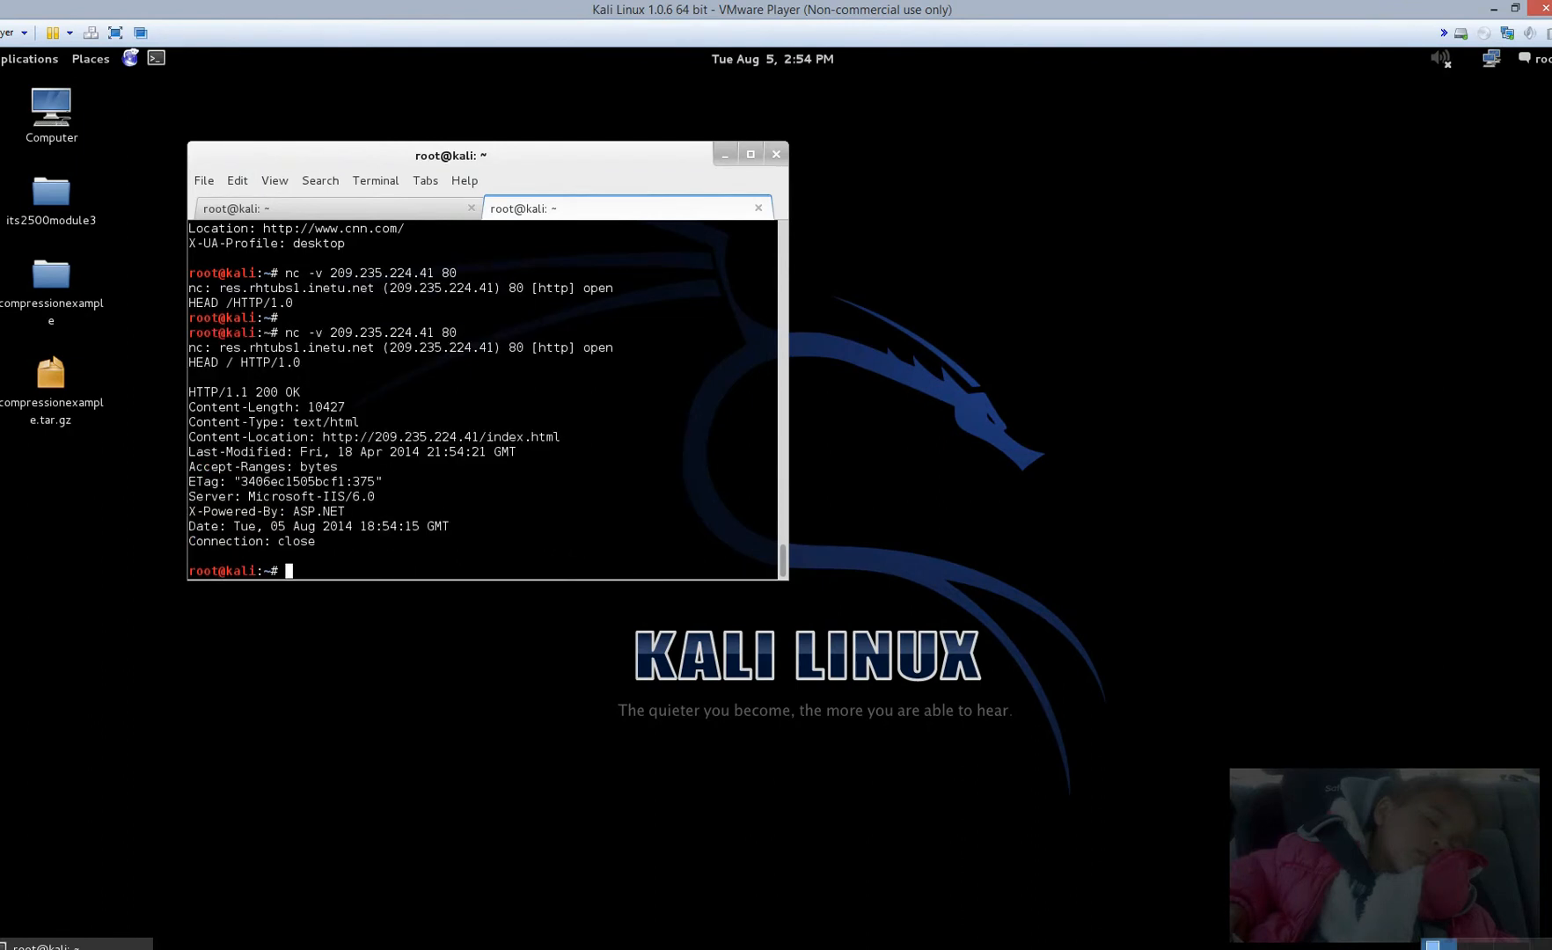
mouse_move(386, 500)
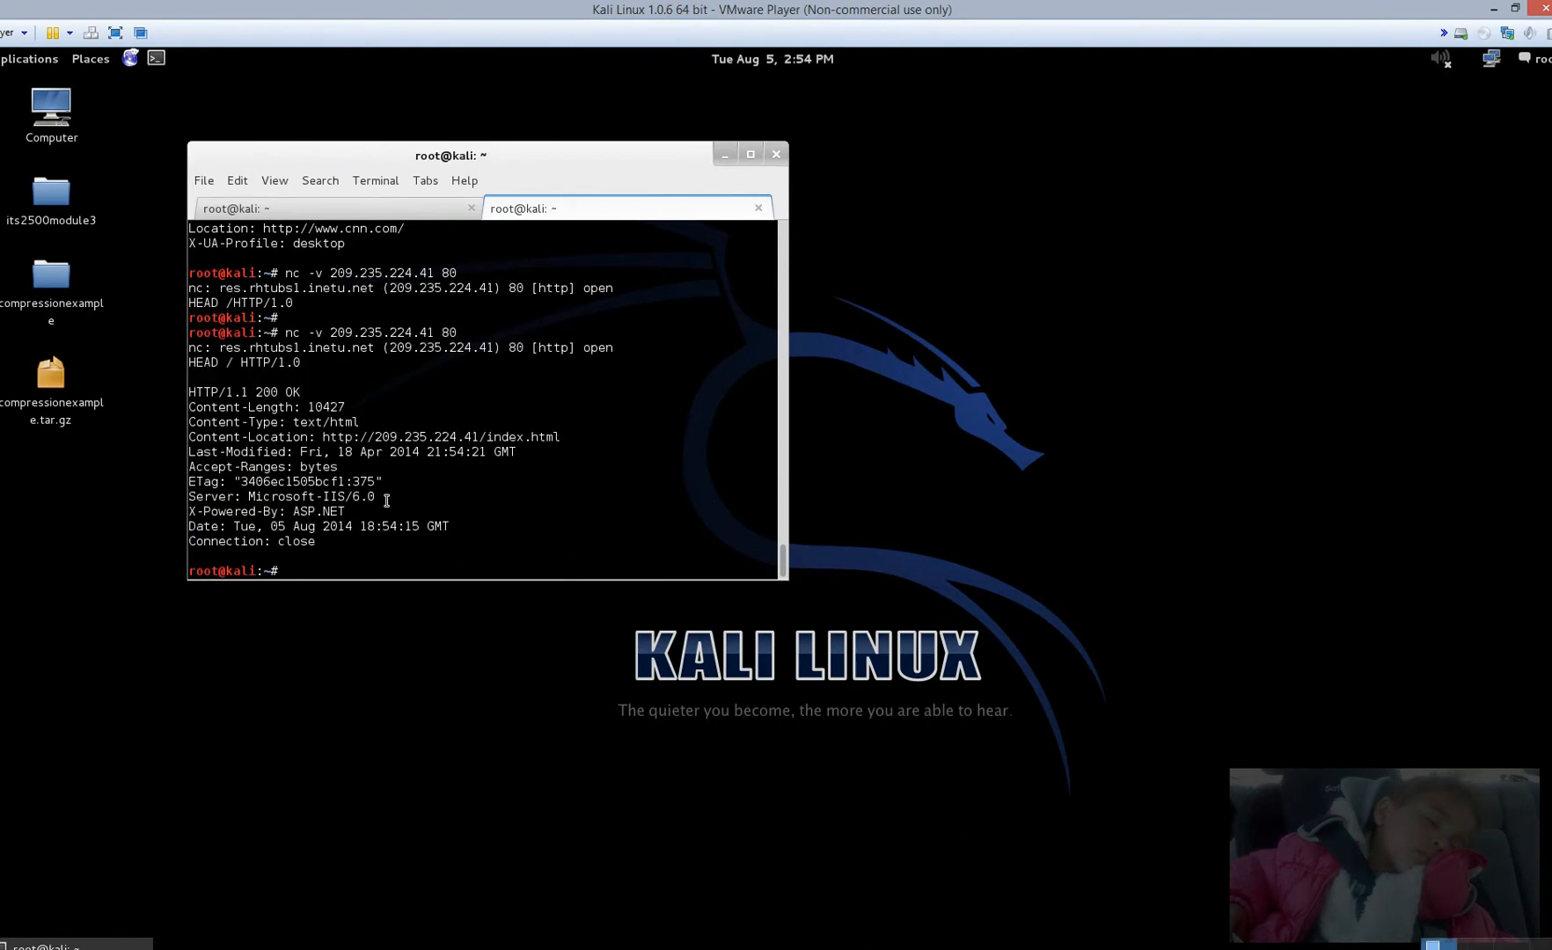
double_click(282, 497)
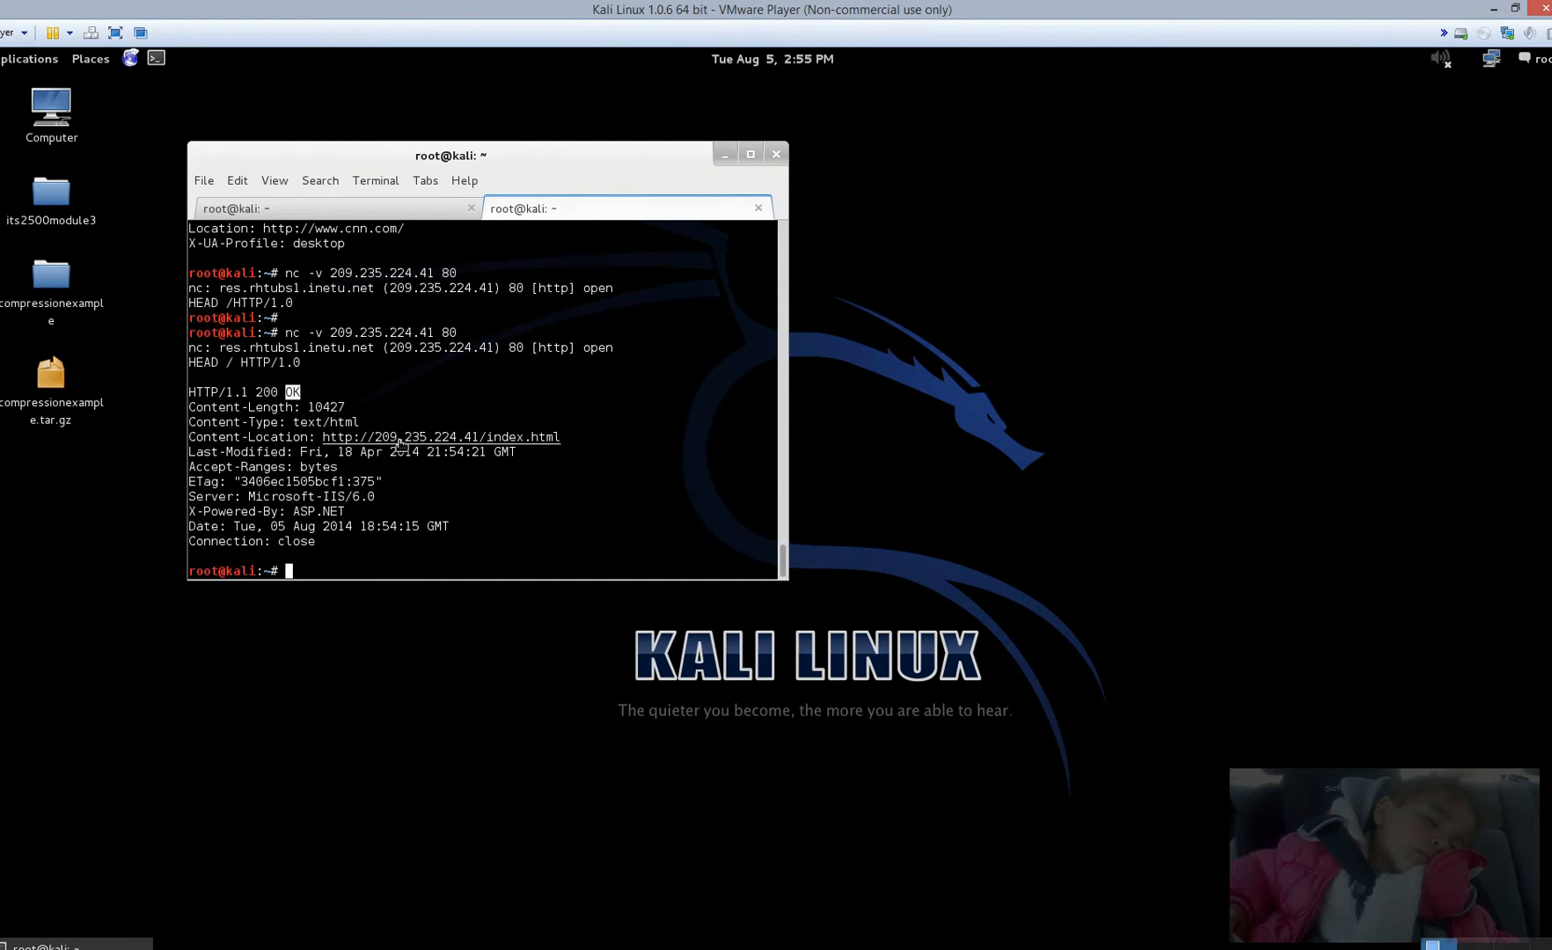
mouse_move(552, 446)
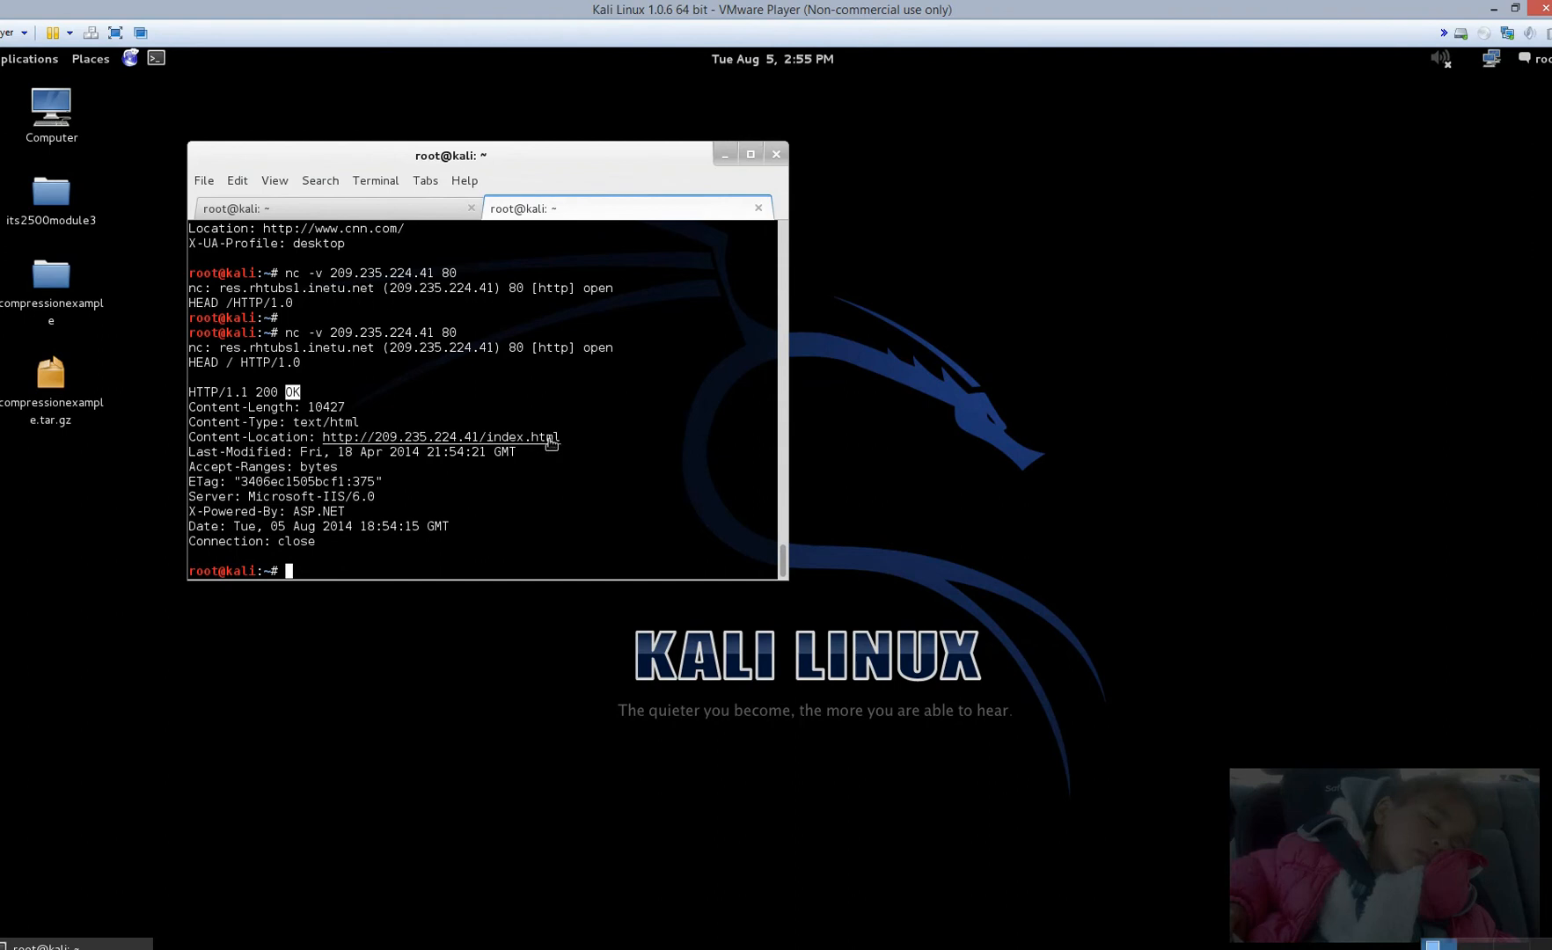
double_click(320, 511)
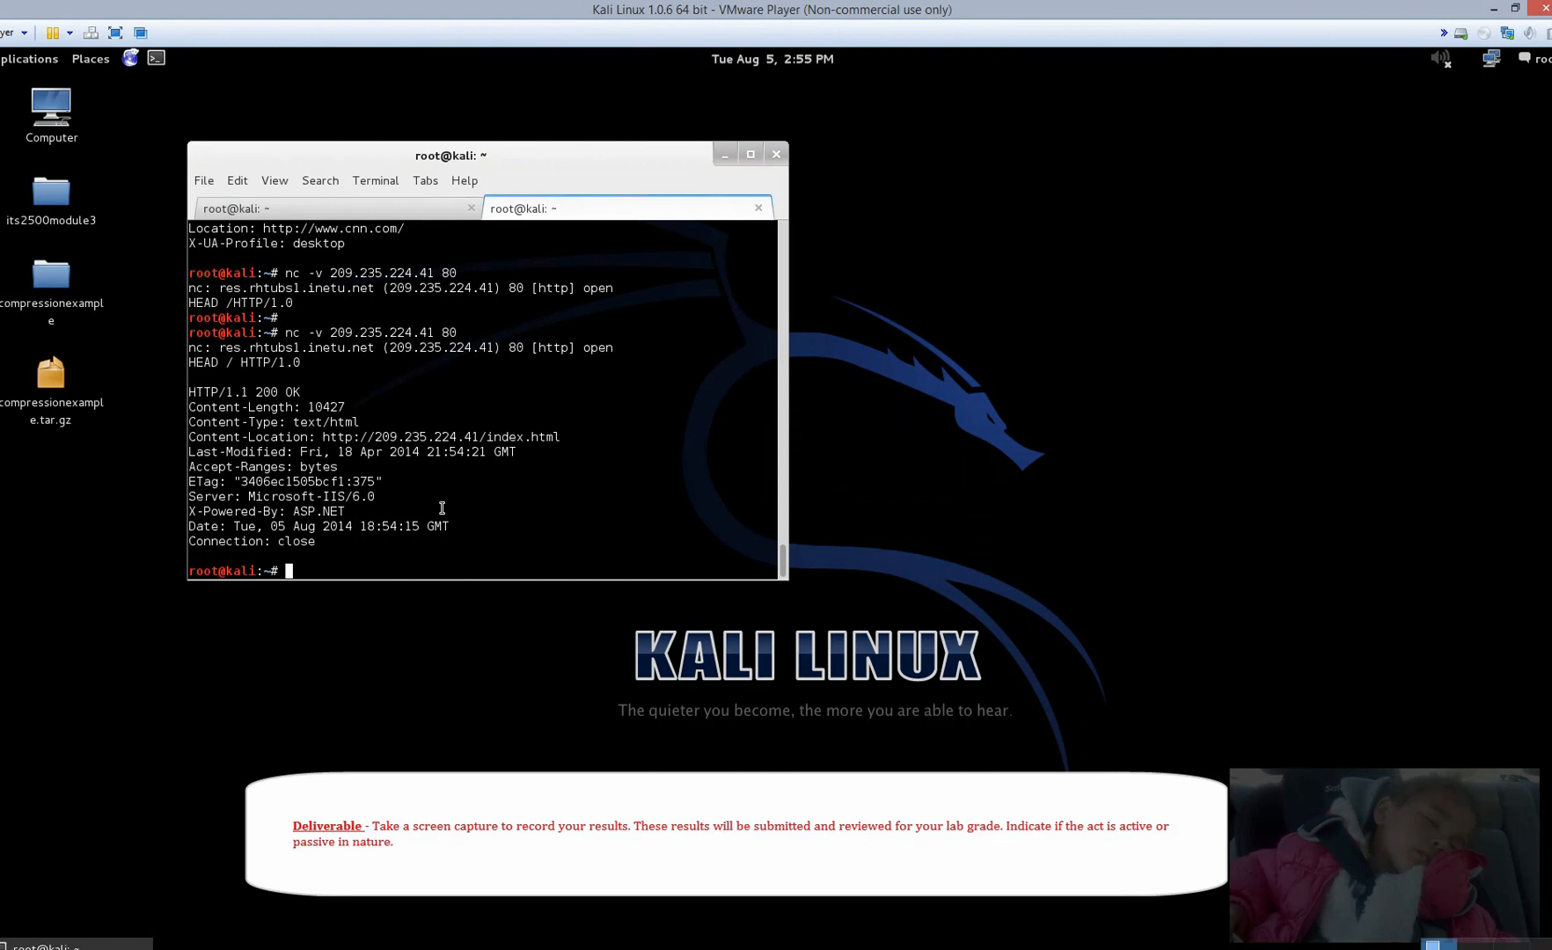
mouse_move(338, 350)
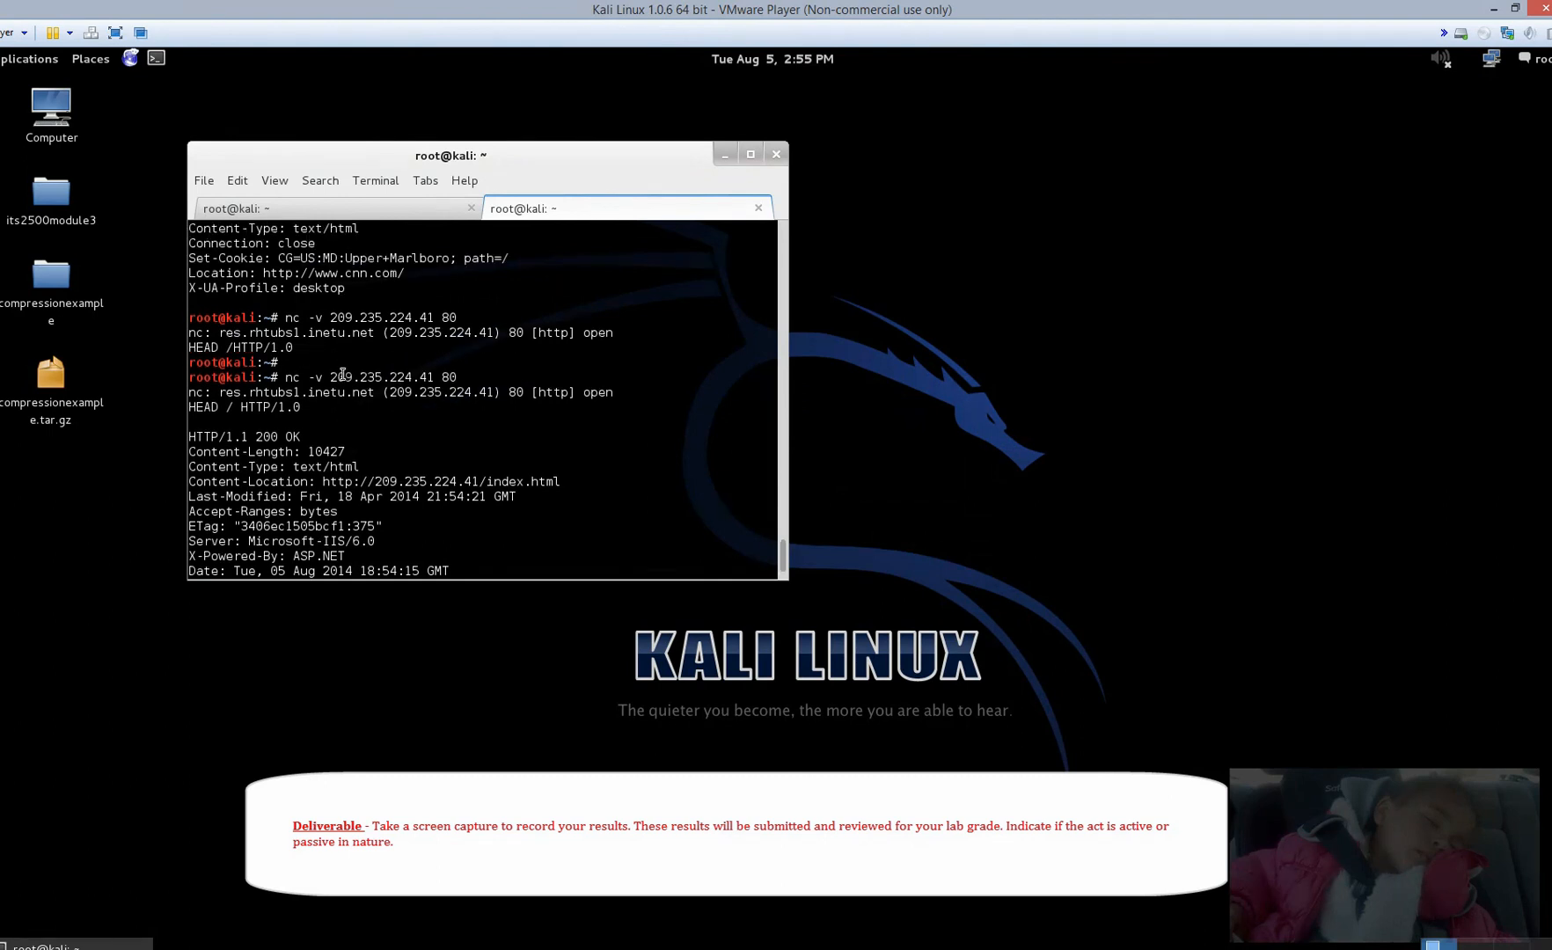
scroll("down", 3)
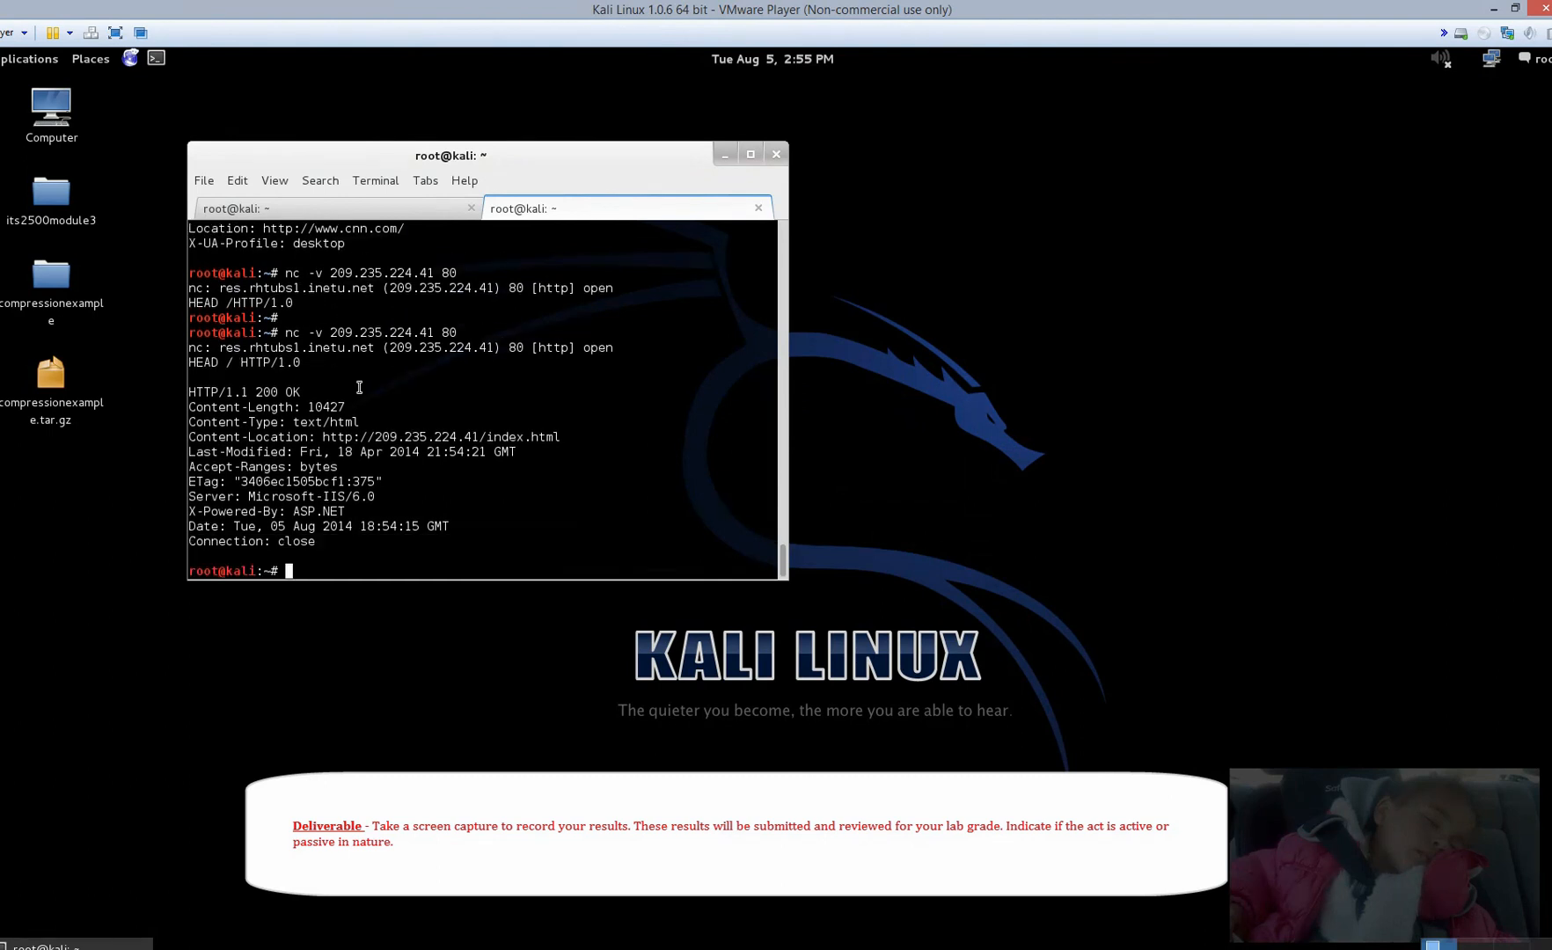